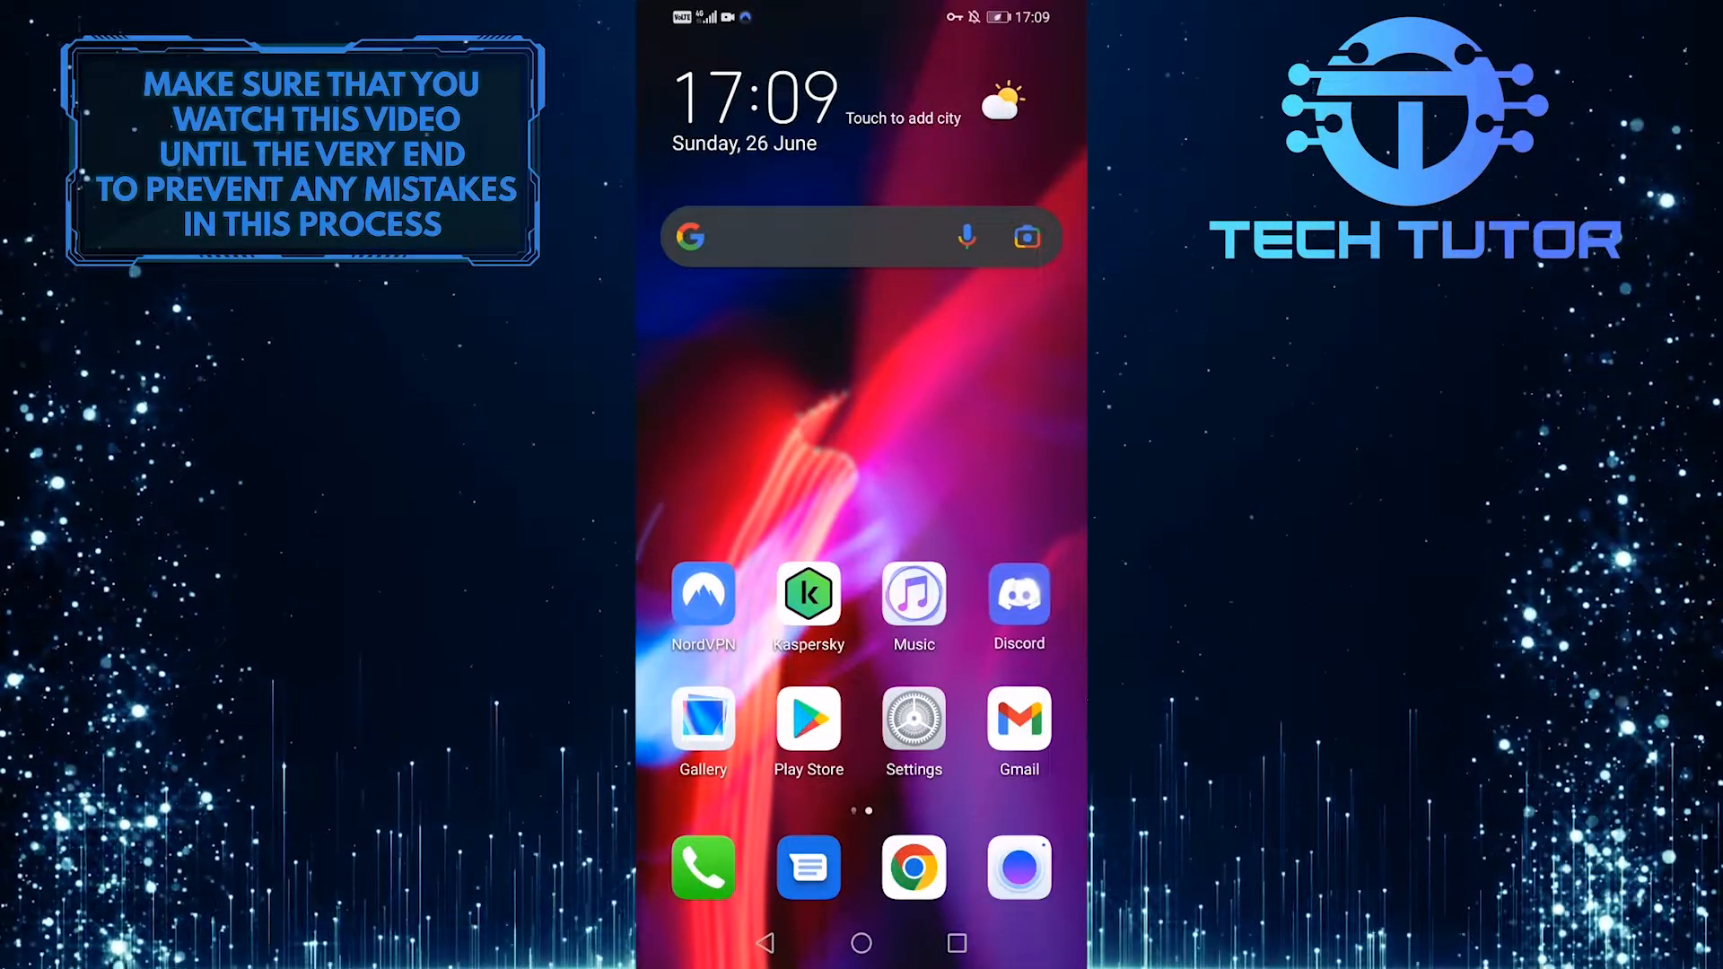
# Launch Discord from the home screen to show the server's channel list.
pyautogui.click(1017, 598)
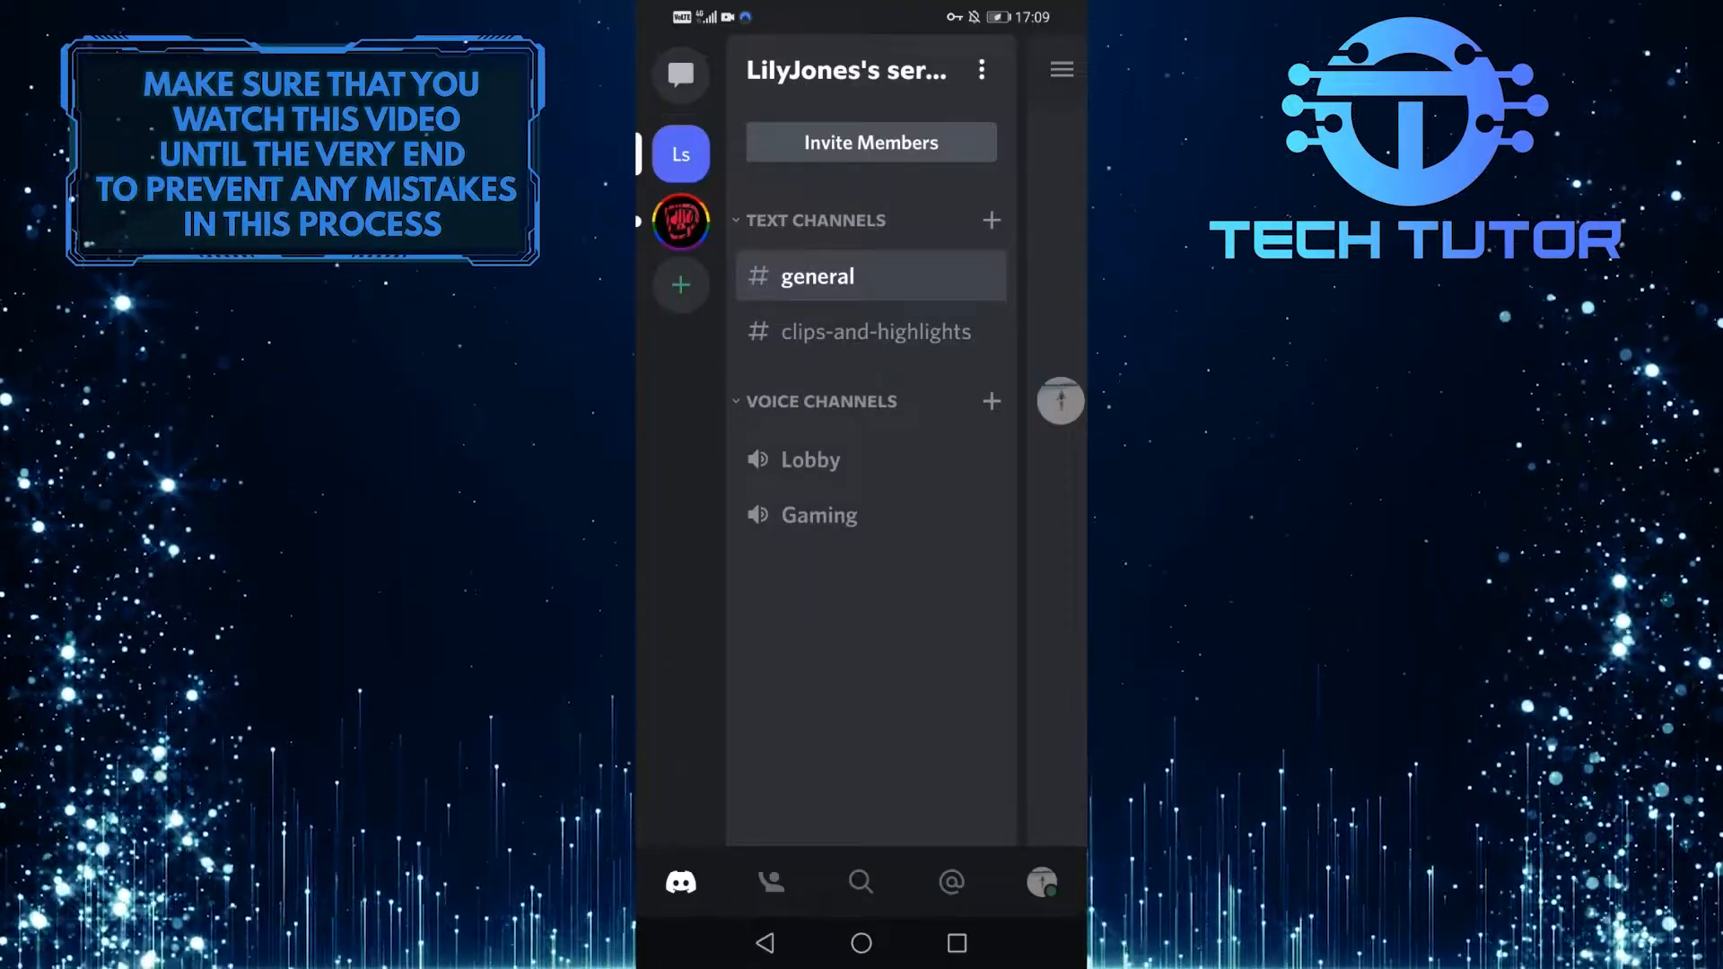
# From User Settings > My Account, attempt Delete Account and hit the owned-servers notice.
pyautogui.click(1039, 881)
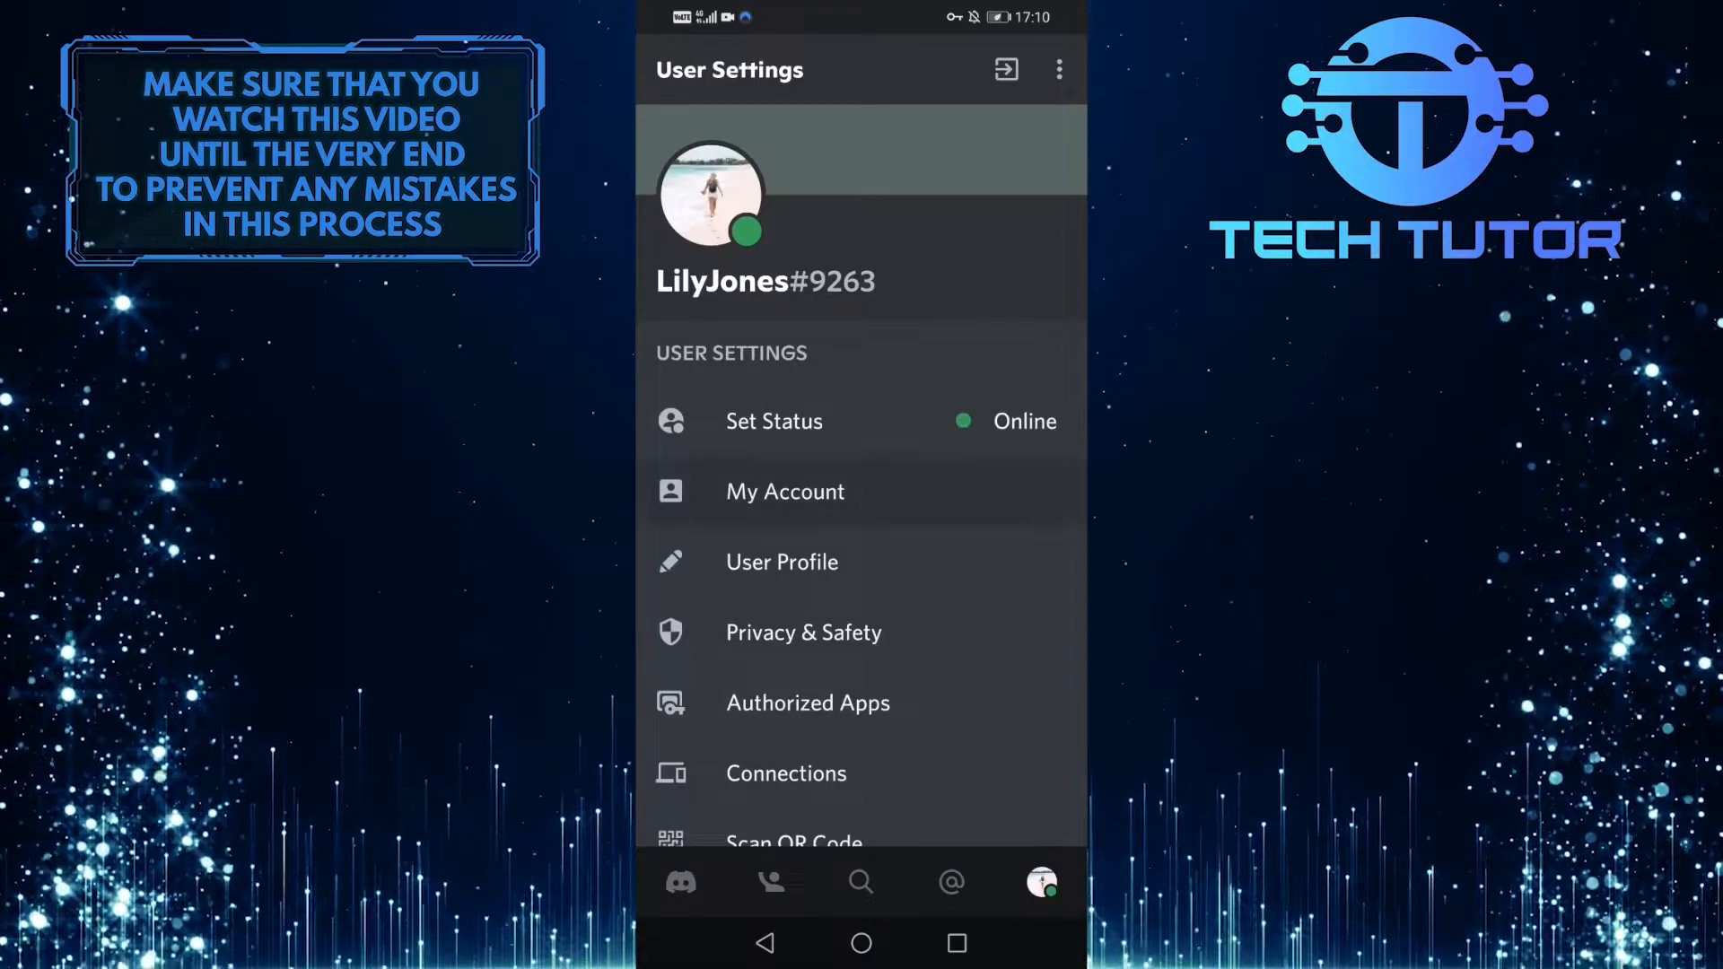
pyautogui.click(785, 491)
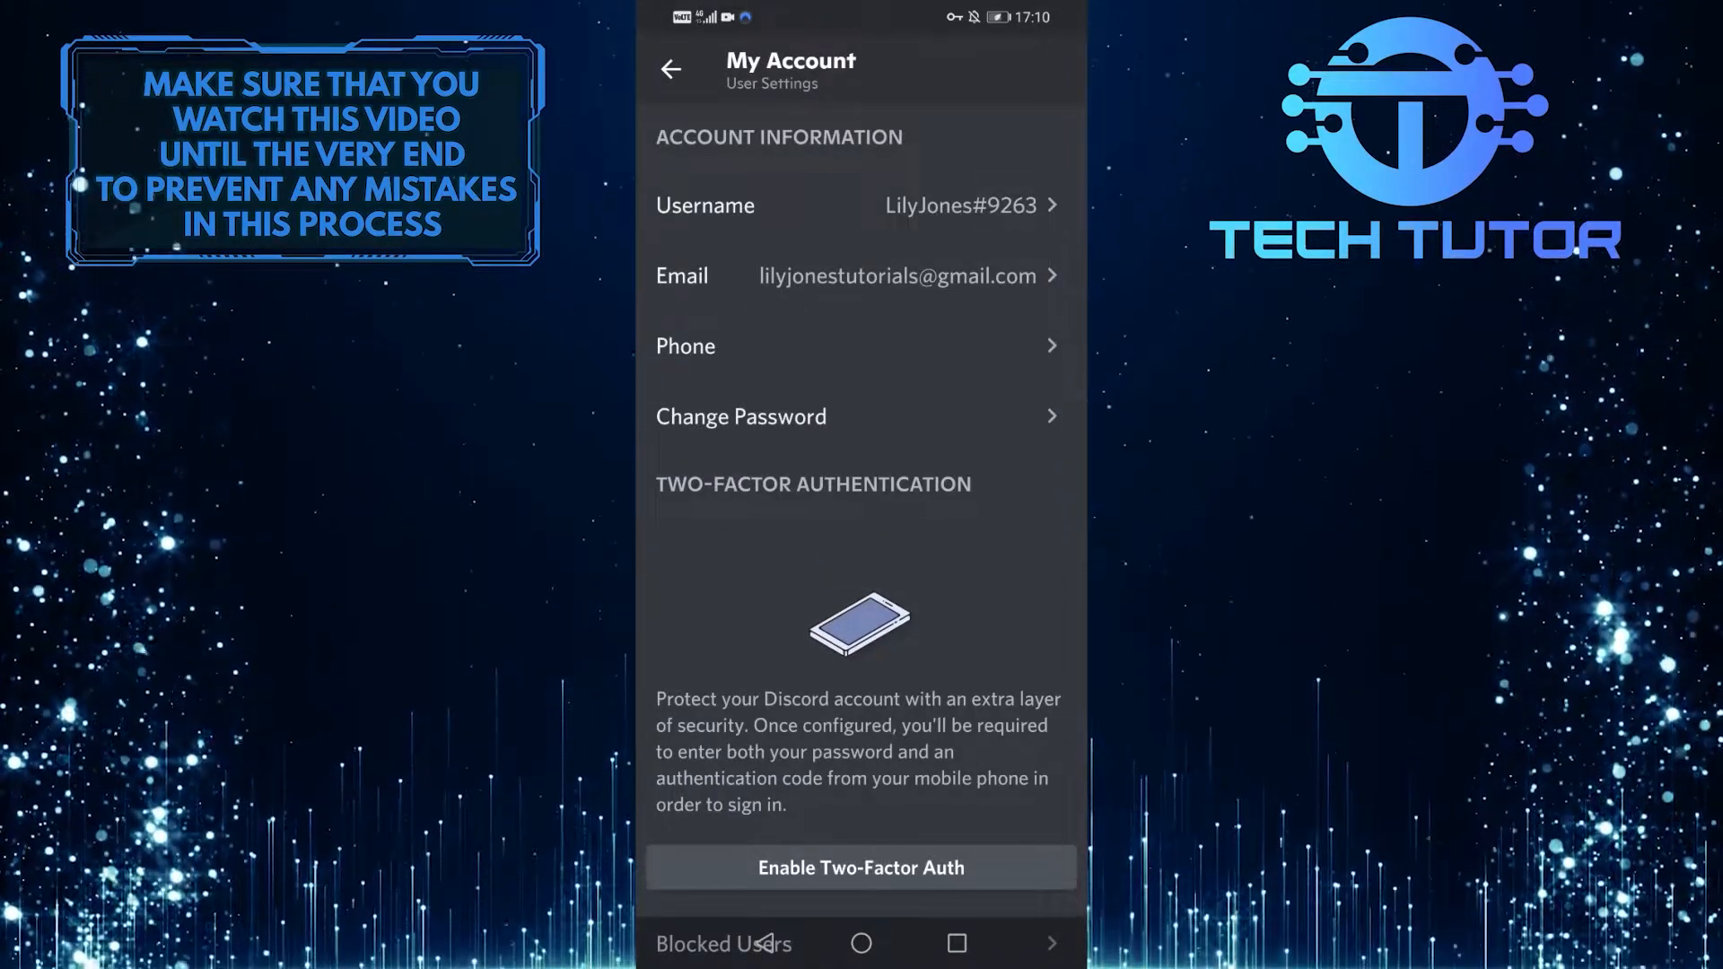
pyautogui.scroll(-3)
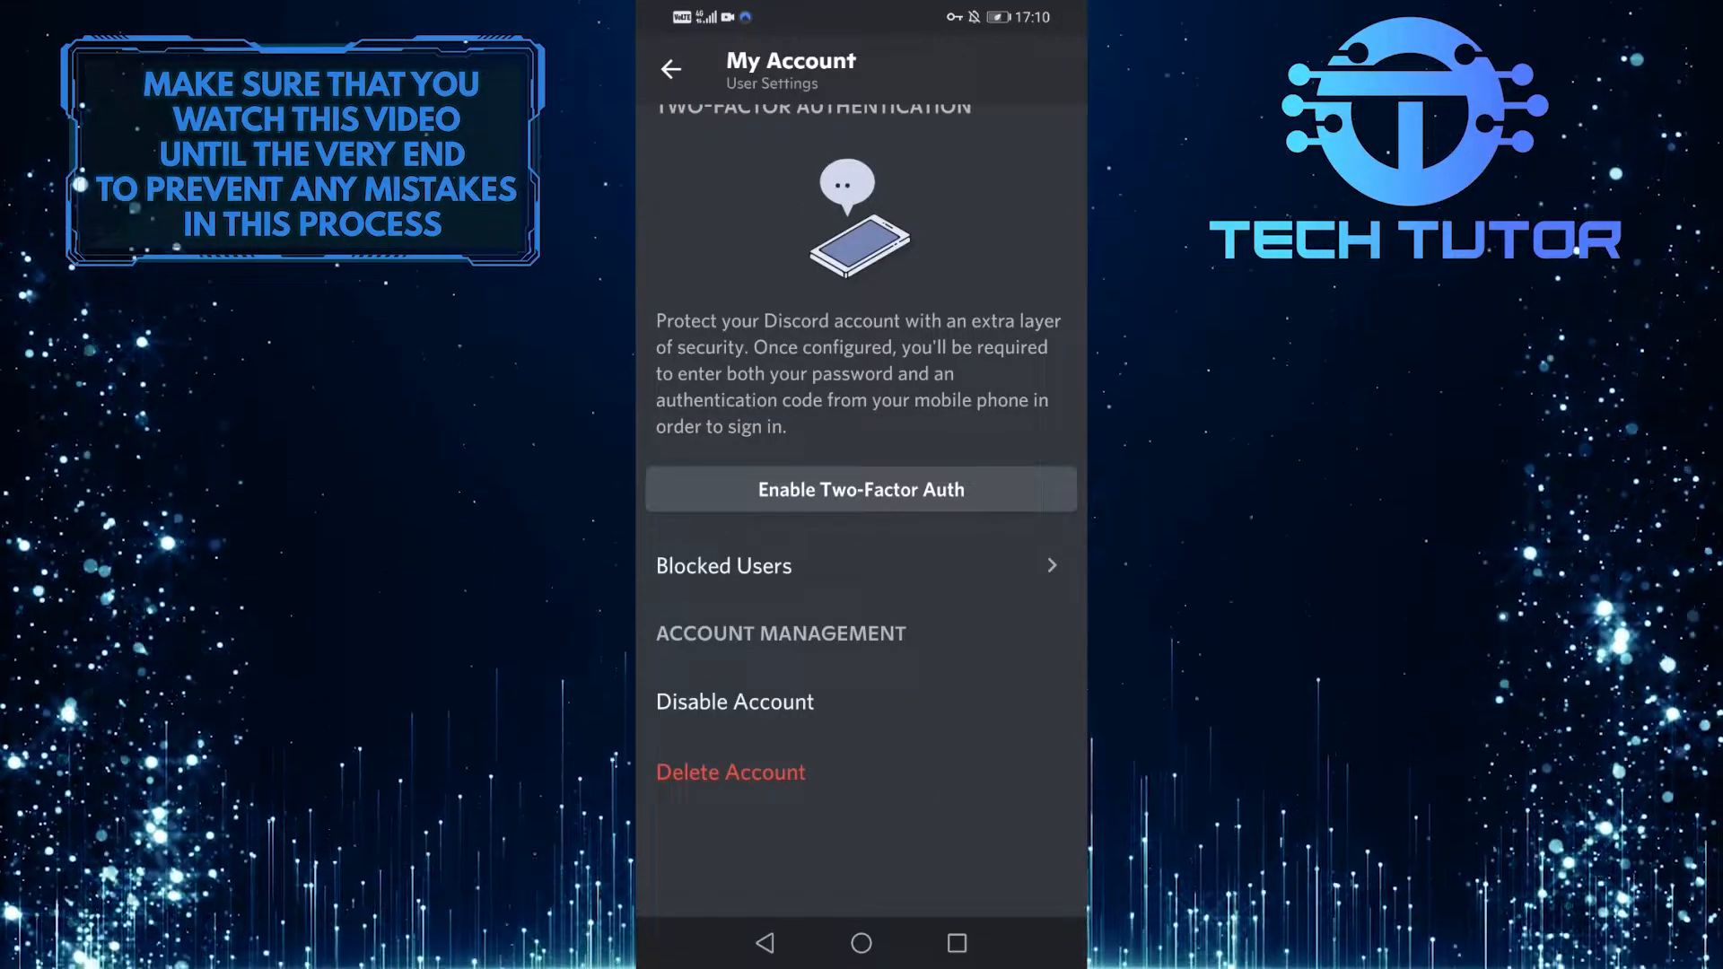
pyautogui.click(729, 772)
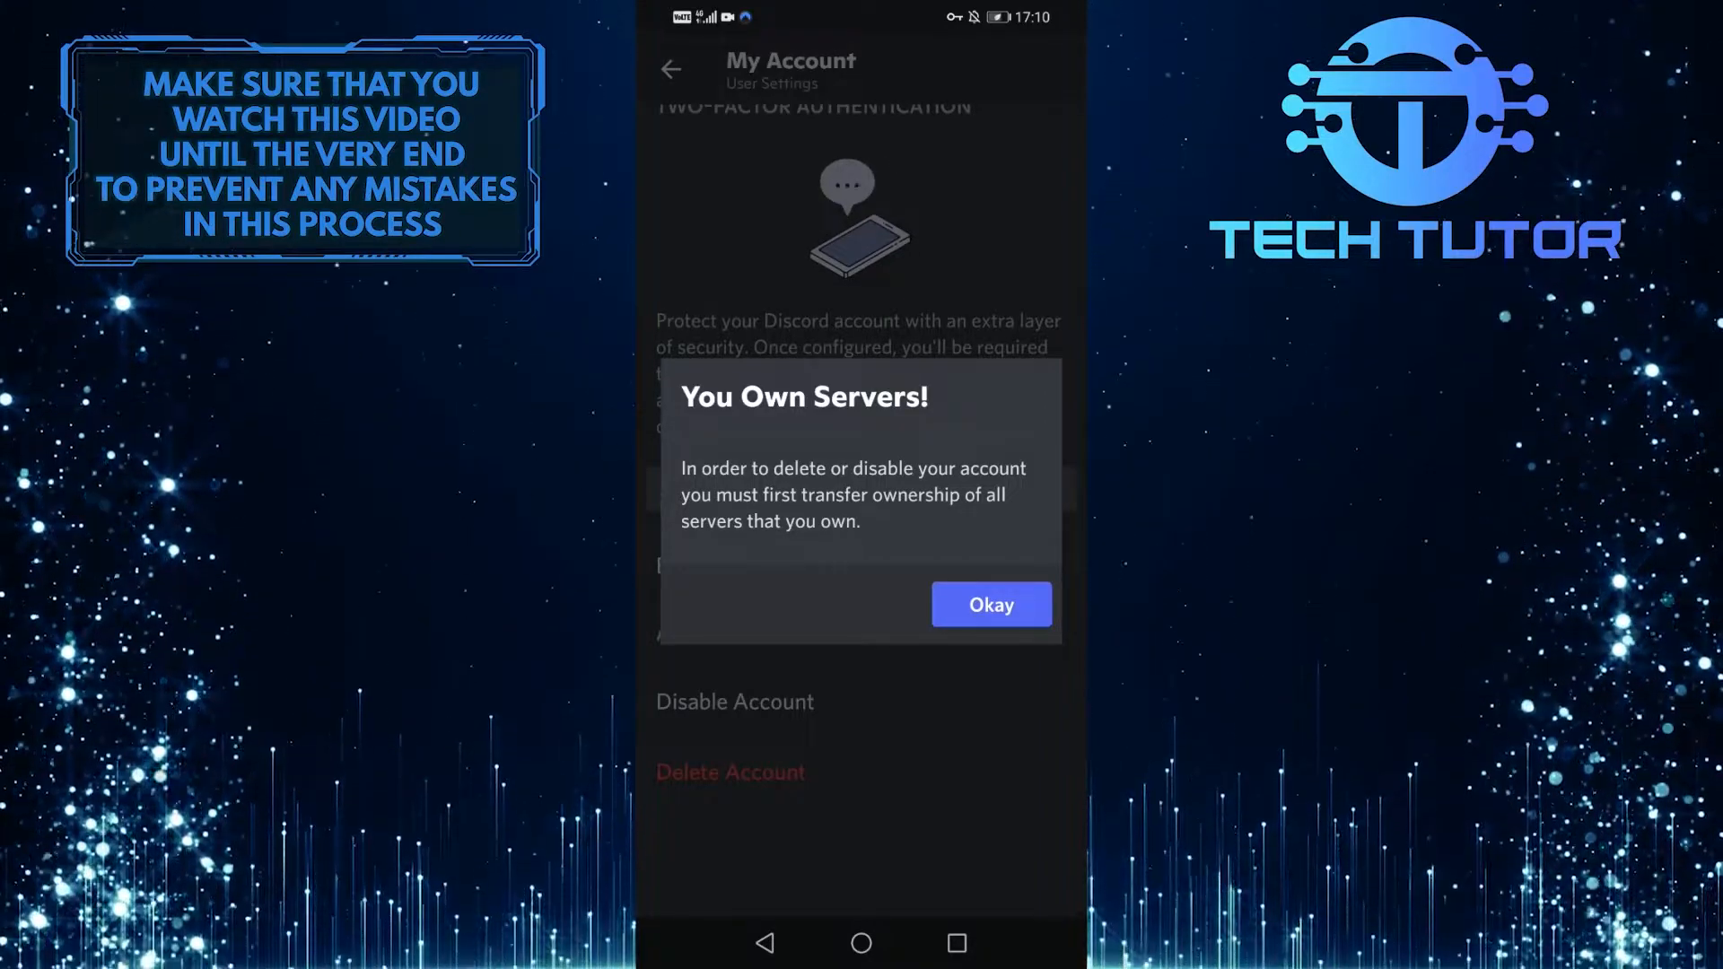
# Dismiss the You Own Servers warning with Okay.
pyautogui.click(987, 604)
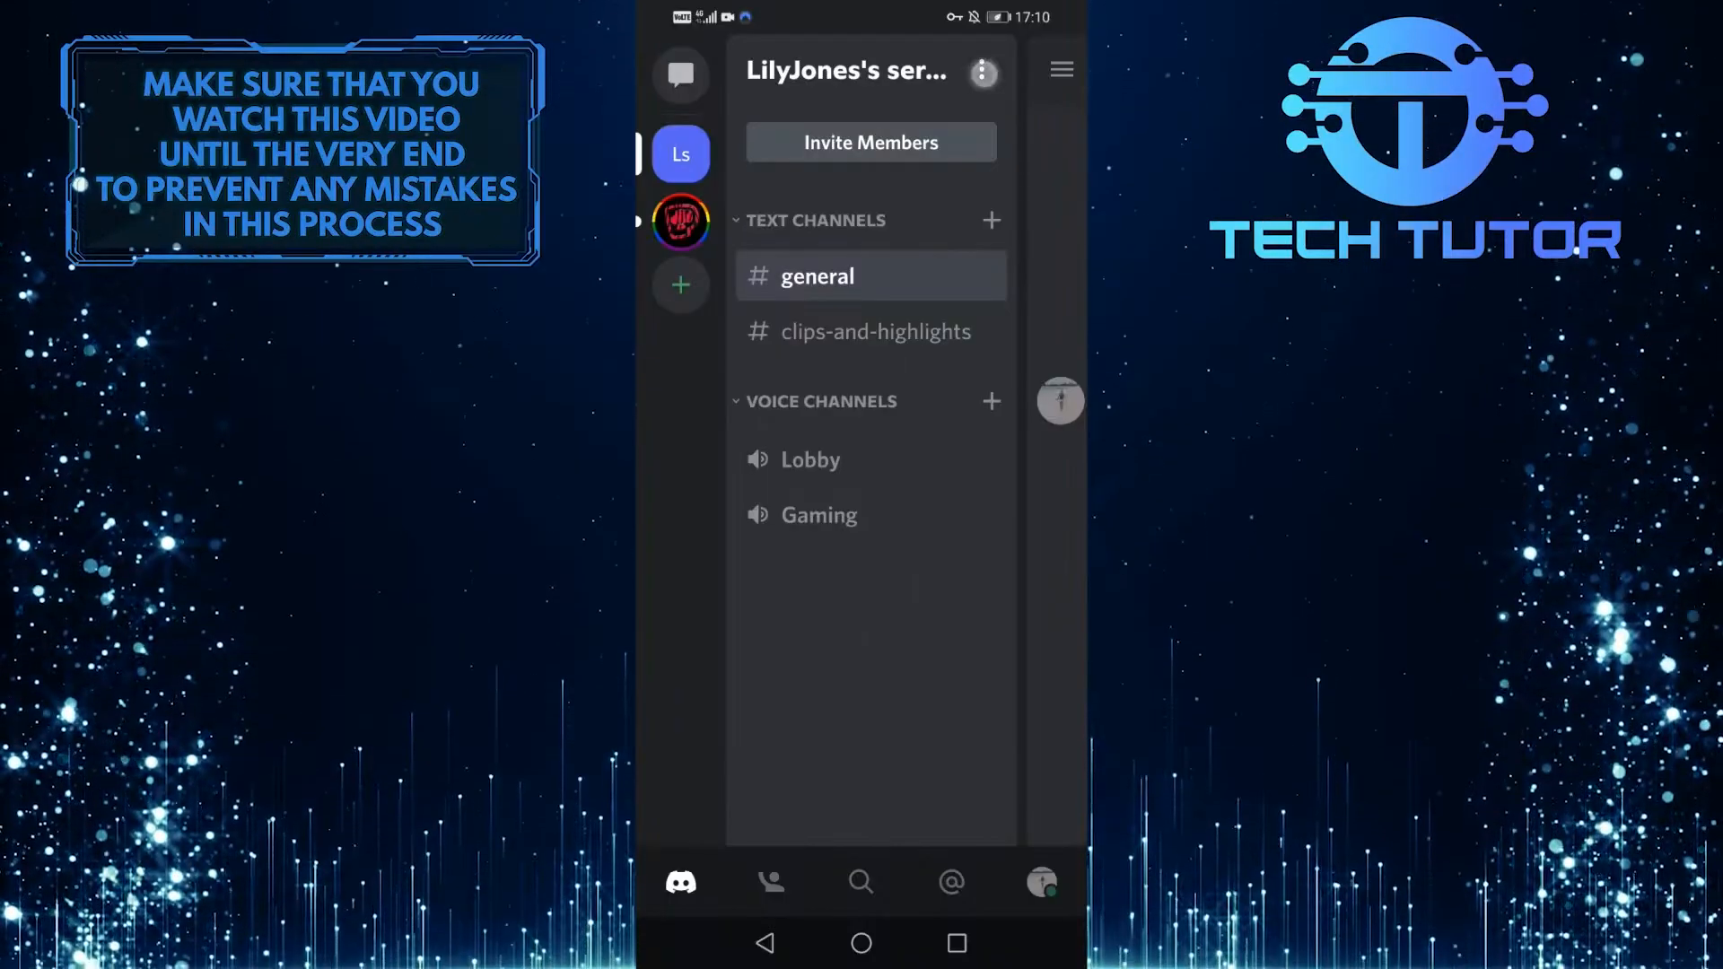
# Open LilyJones's server settings, start Delete Server, then cancel it.
pyautogui.click(981, 73)
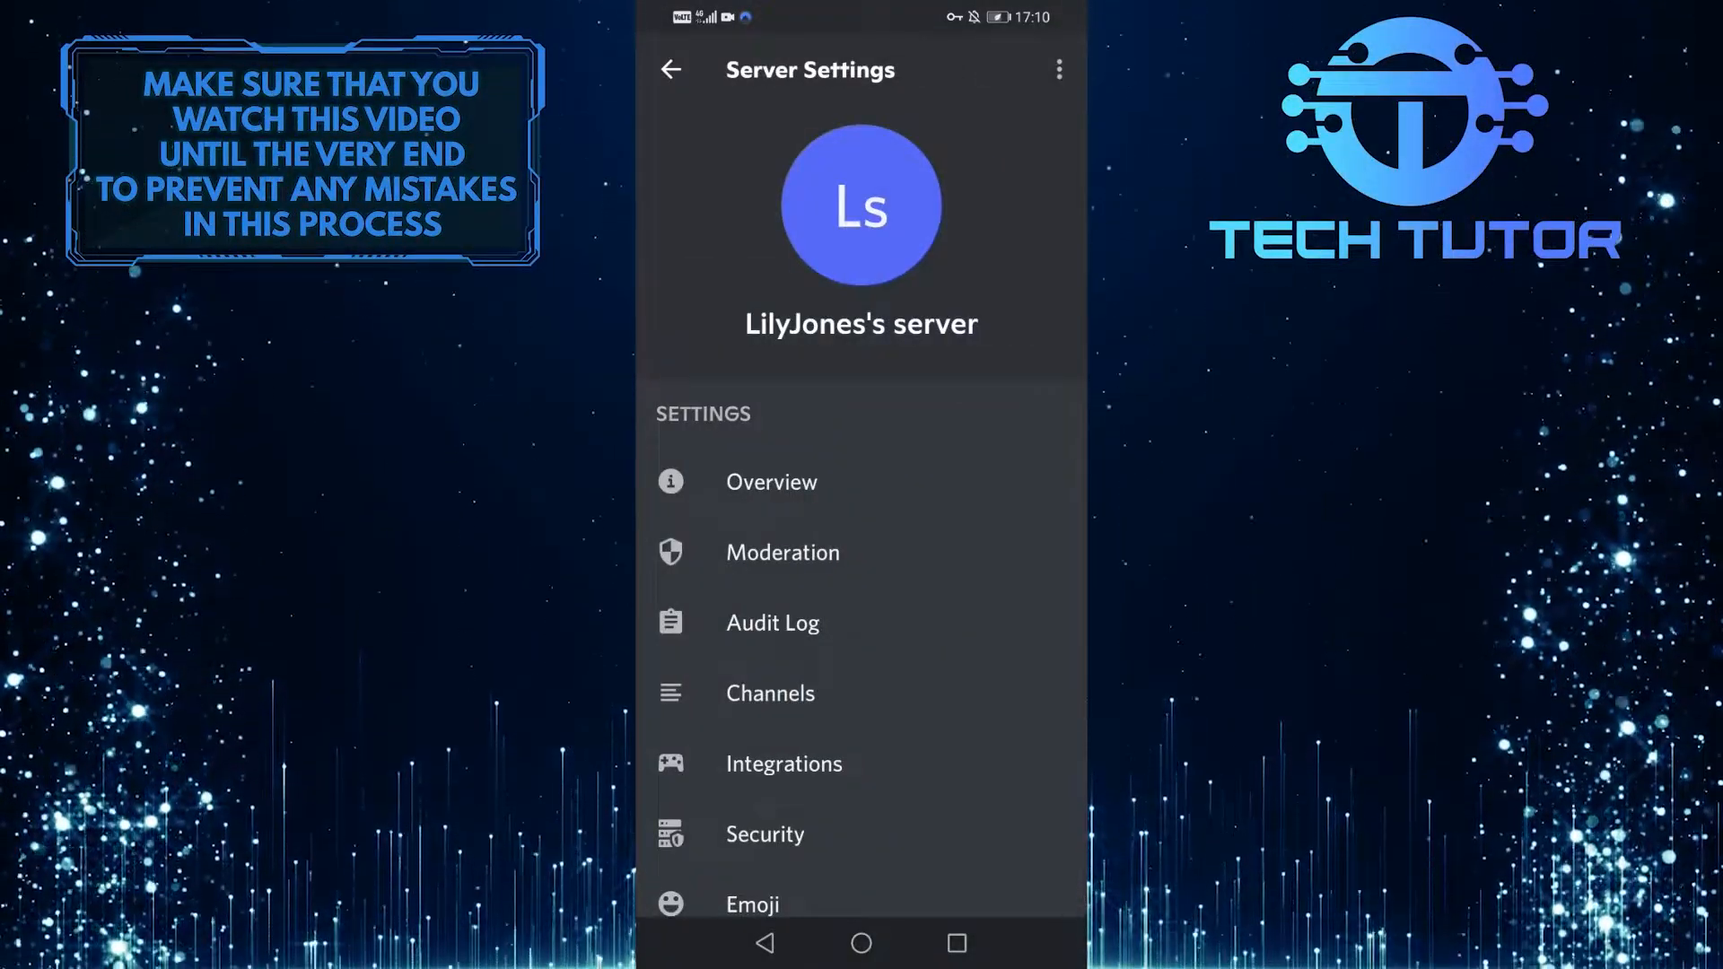
pyautogui.click(1058, 69)
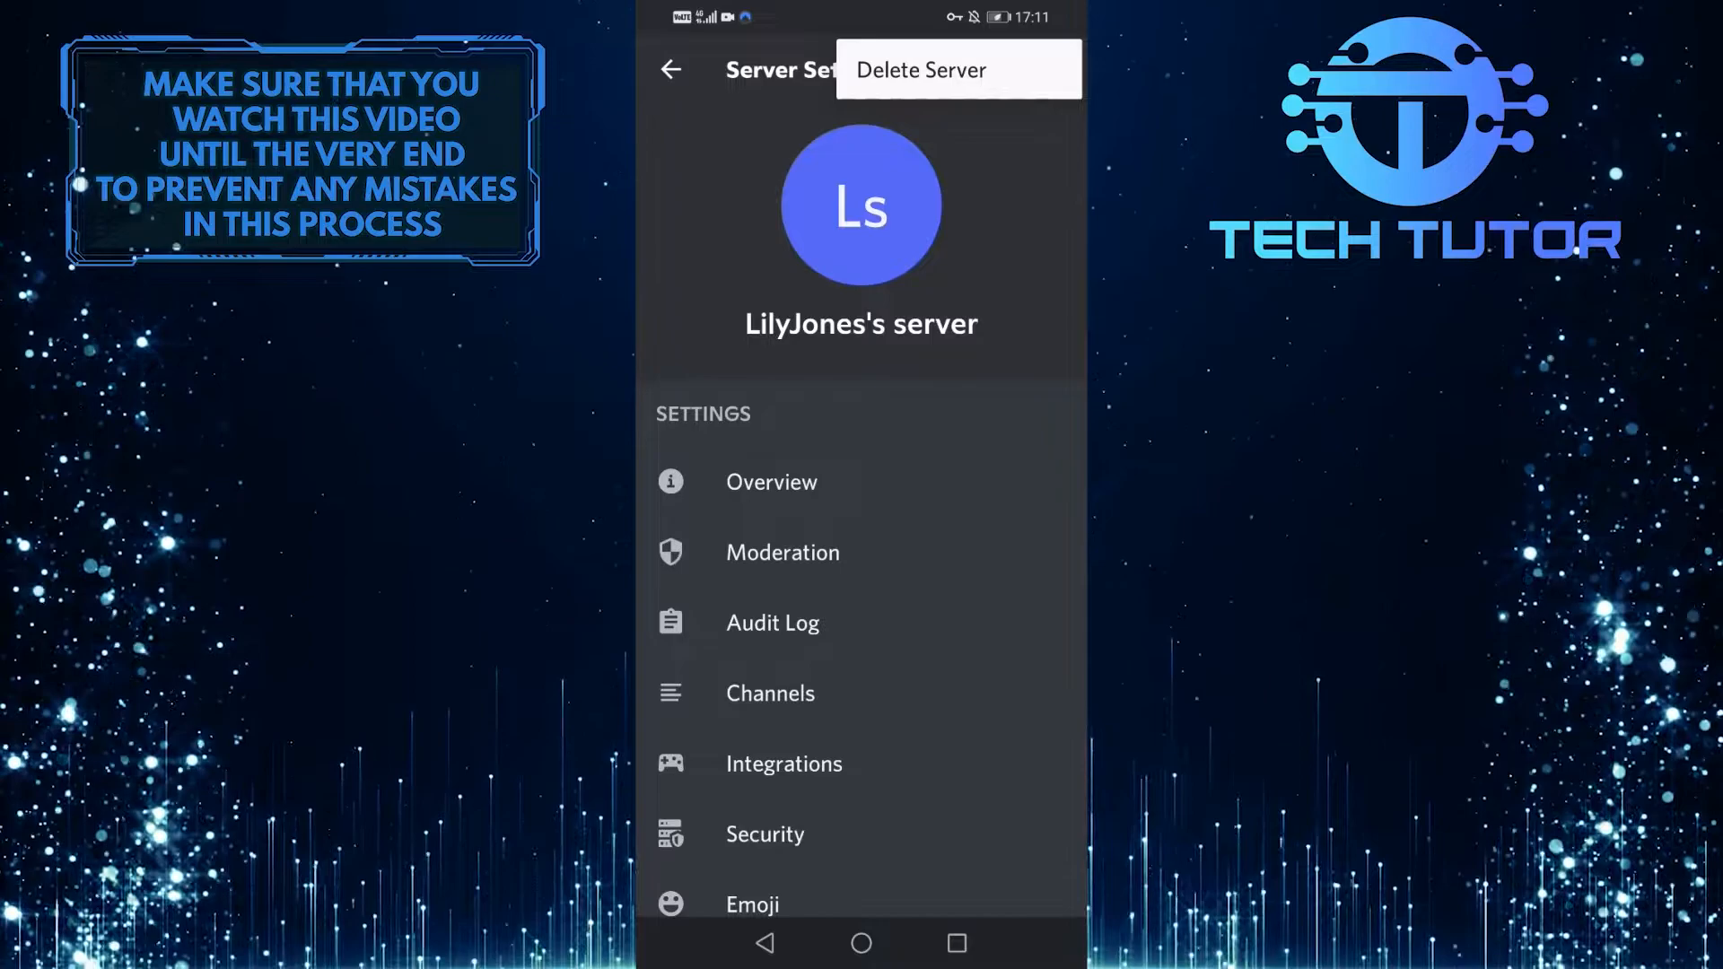
pyautogui.click(921, 69)
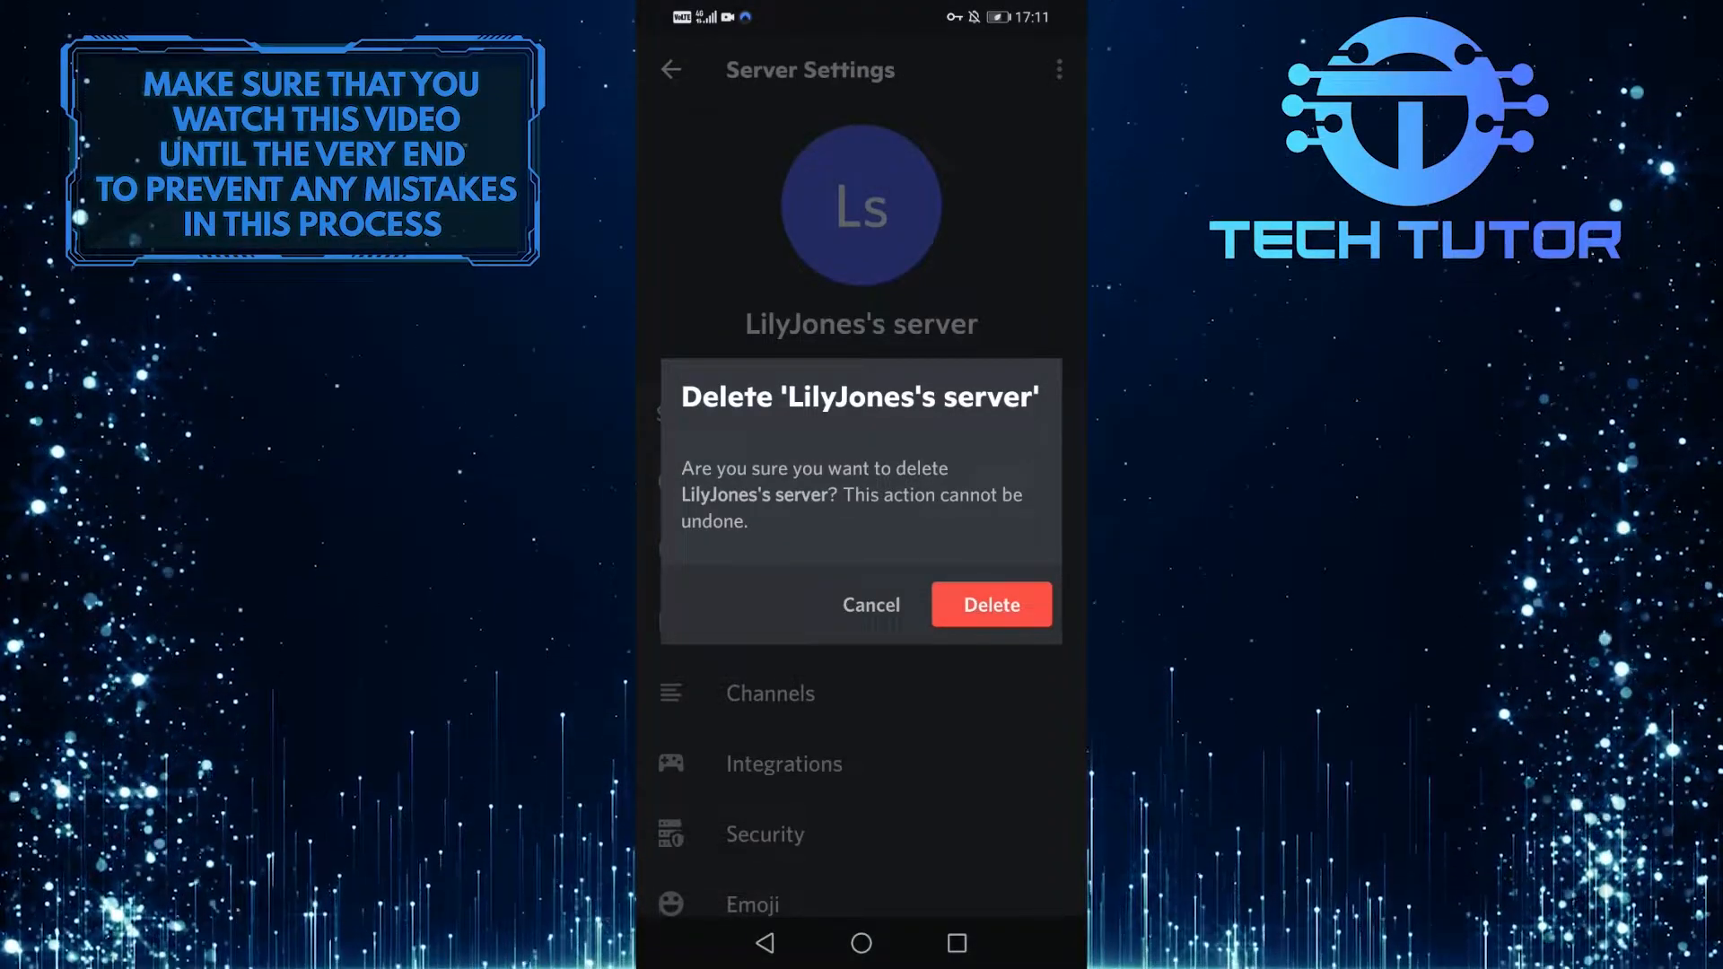
pyautogui.click(870, 604)
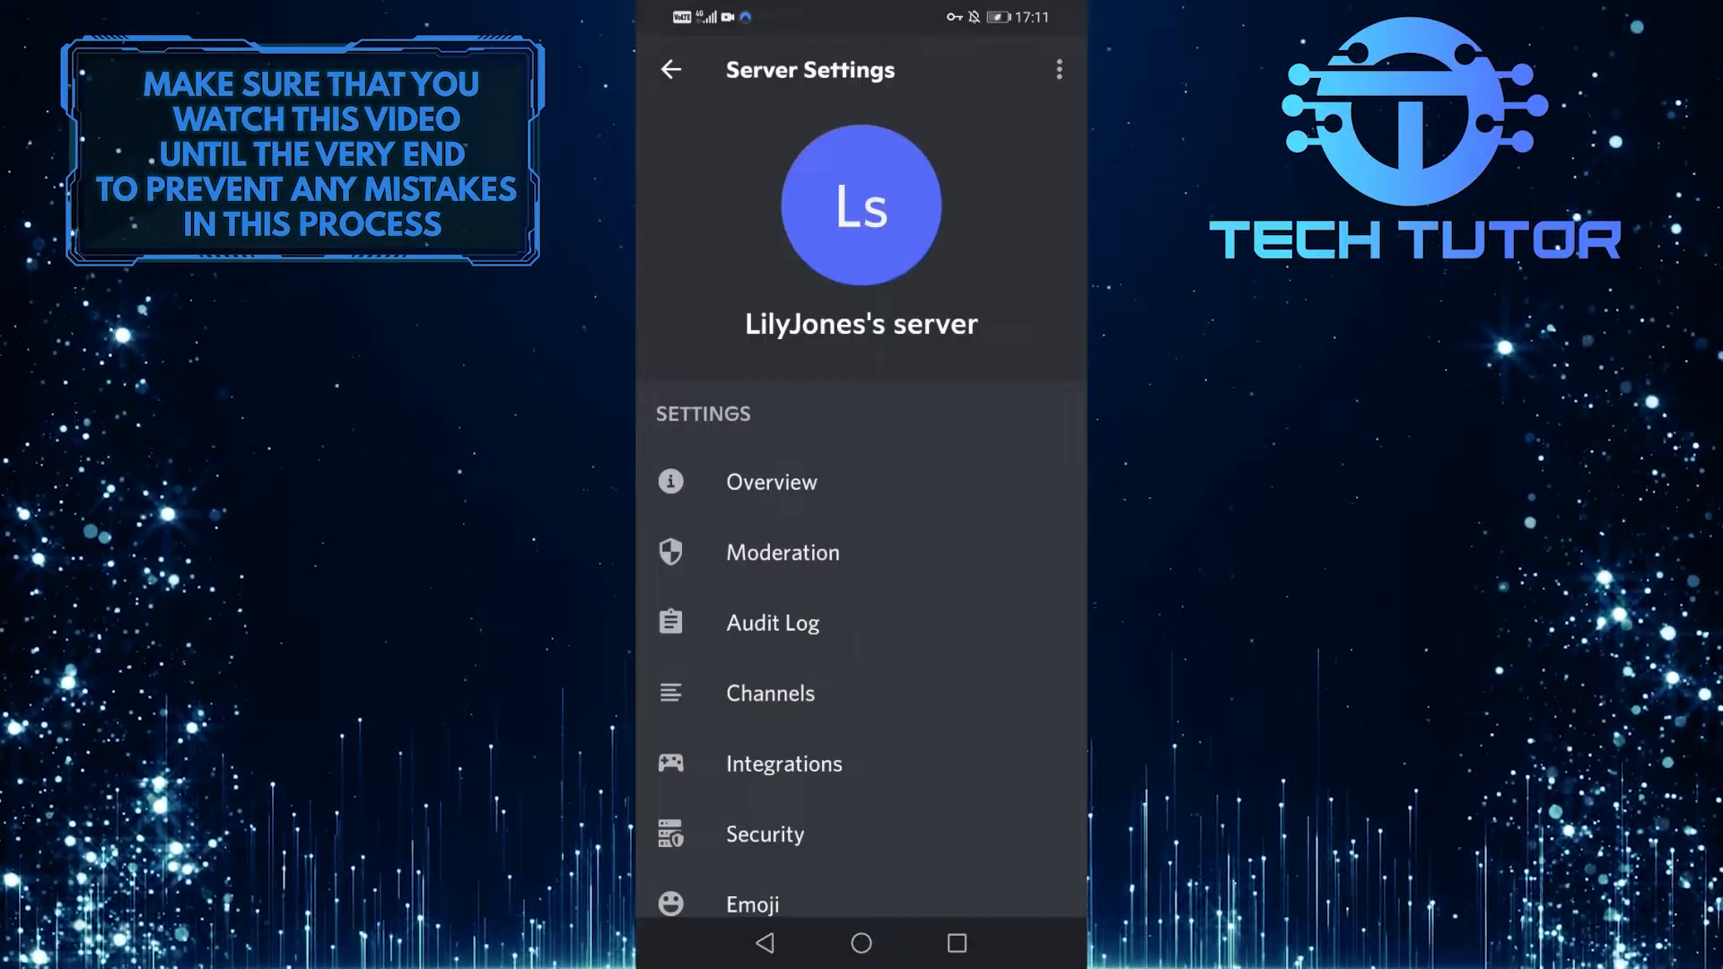
# Transfer ownership of LilyJones's server to Kevin McBacon, ticking the acknowledgement.
pyautogui.scroll(-3)
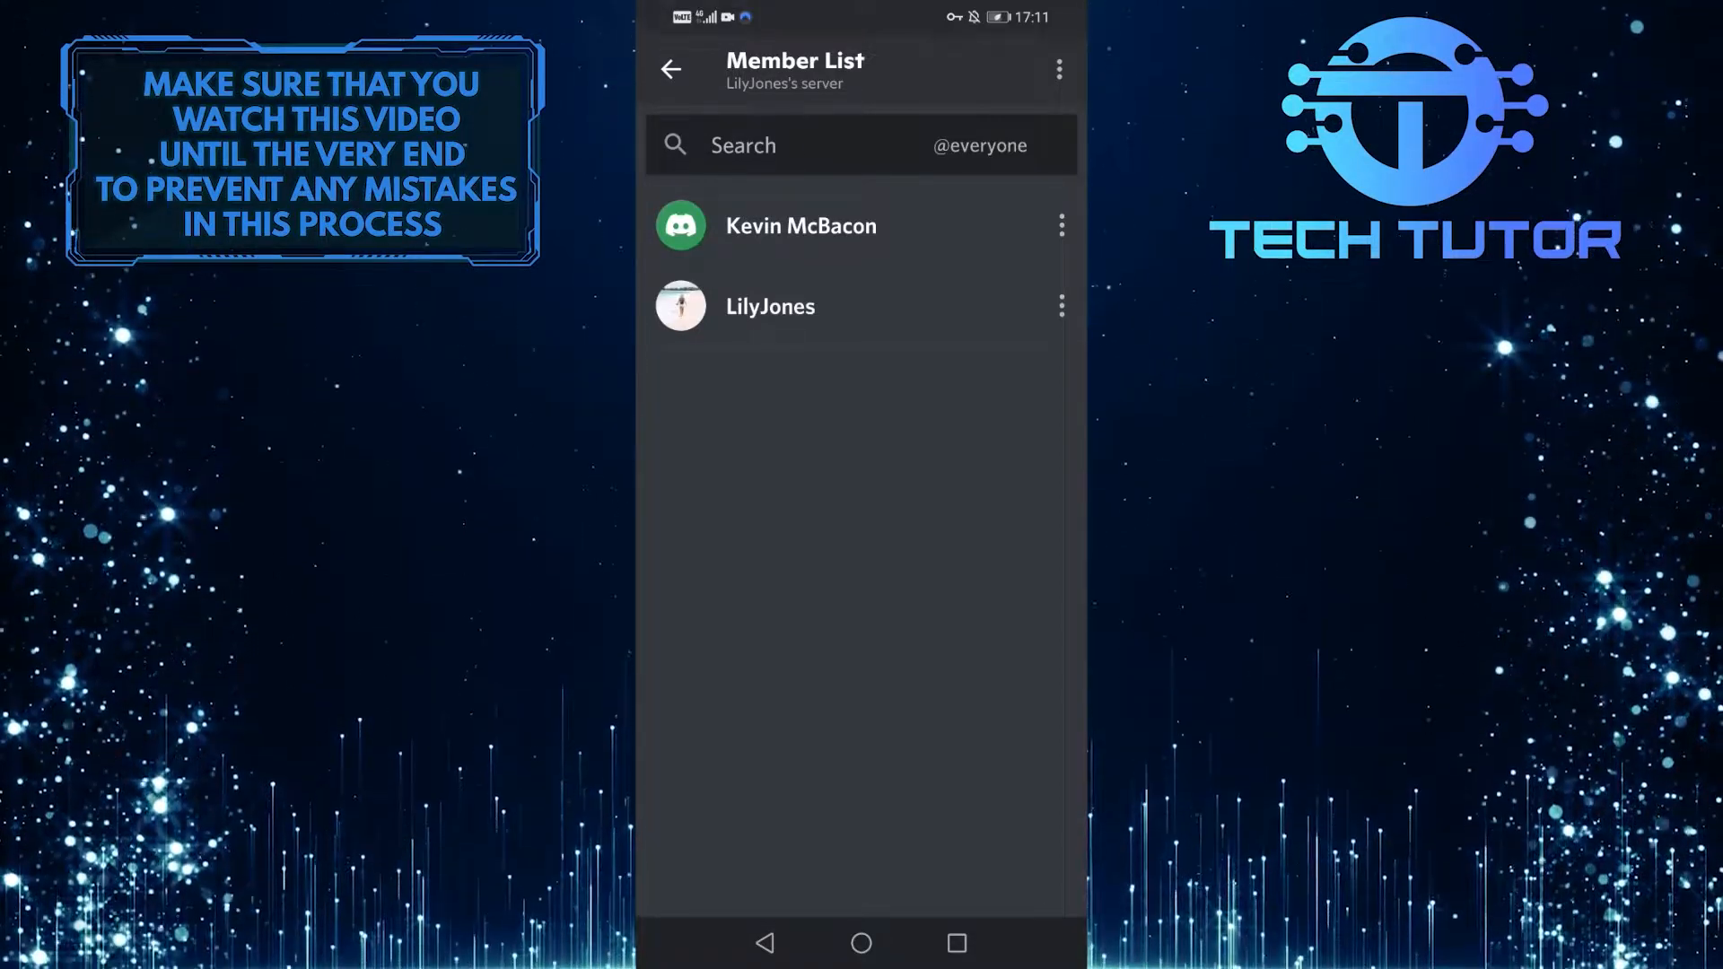
pyautogui.click(800, 226)
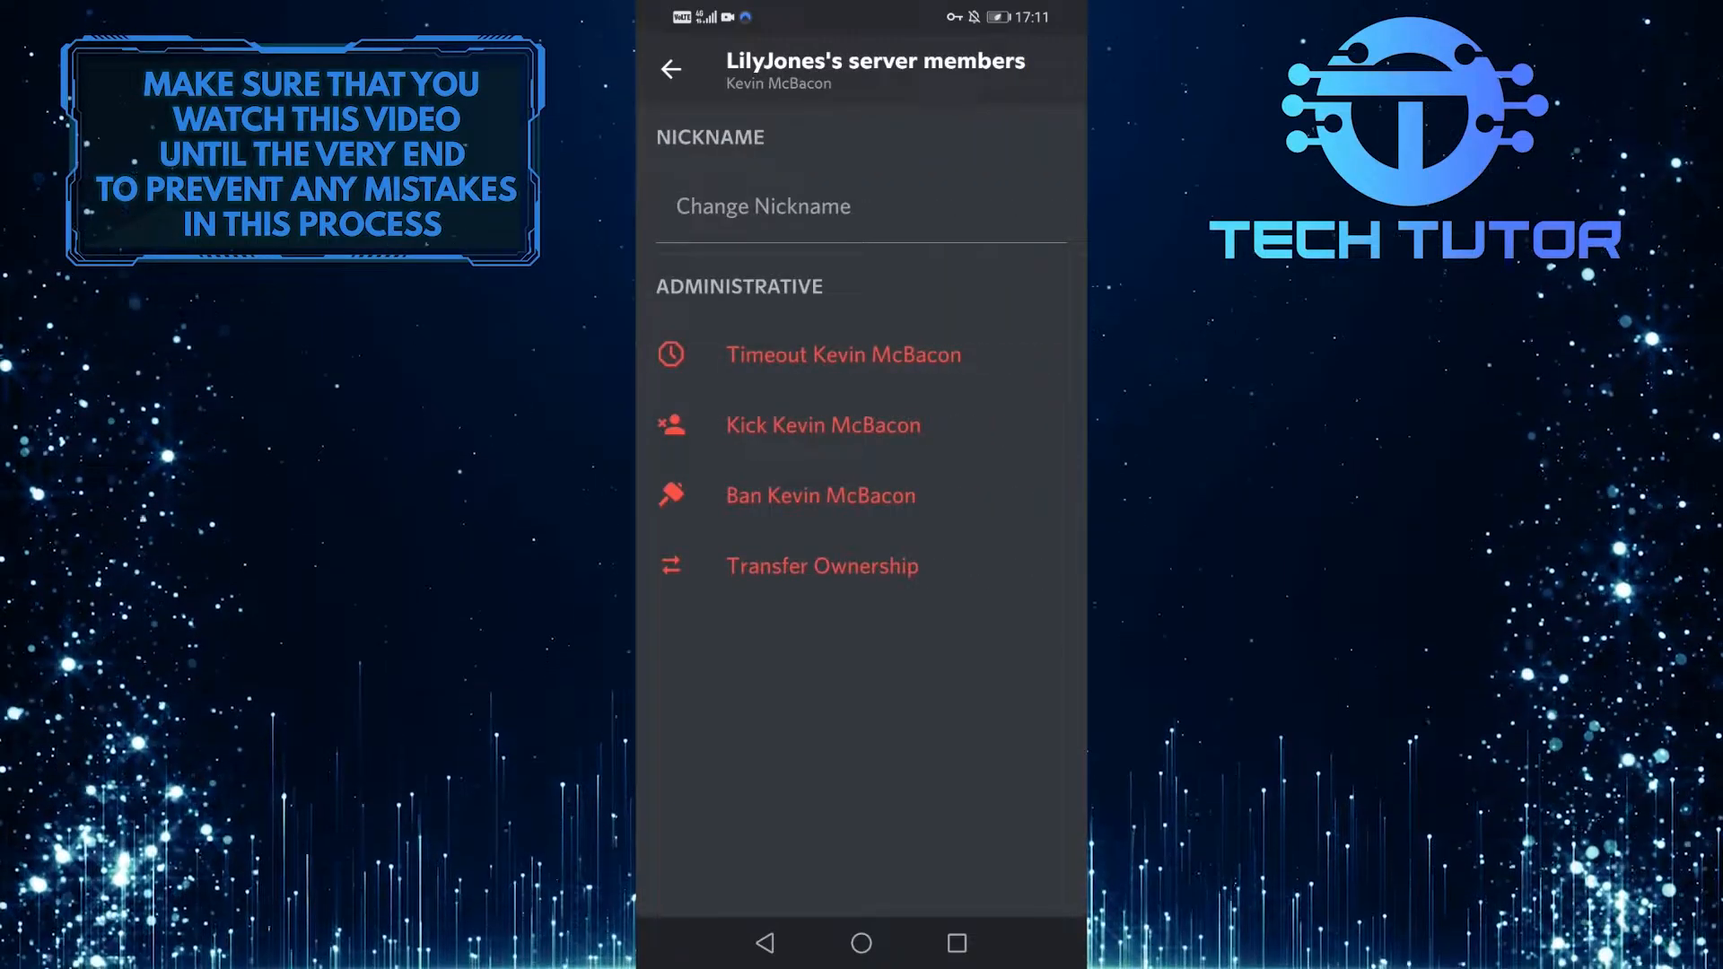
pyautogui.click(822, 567)
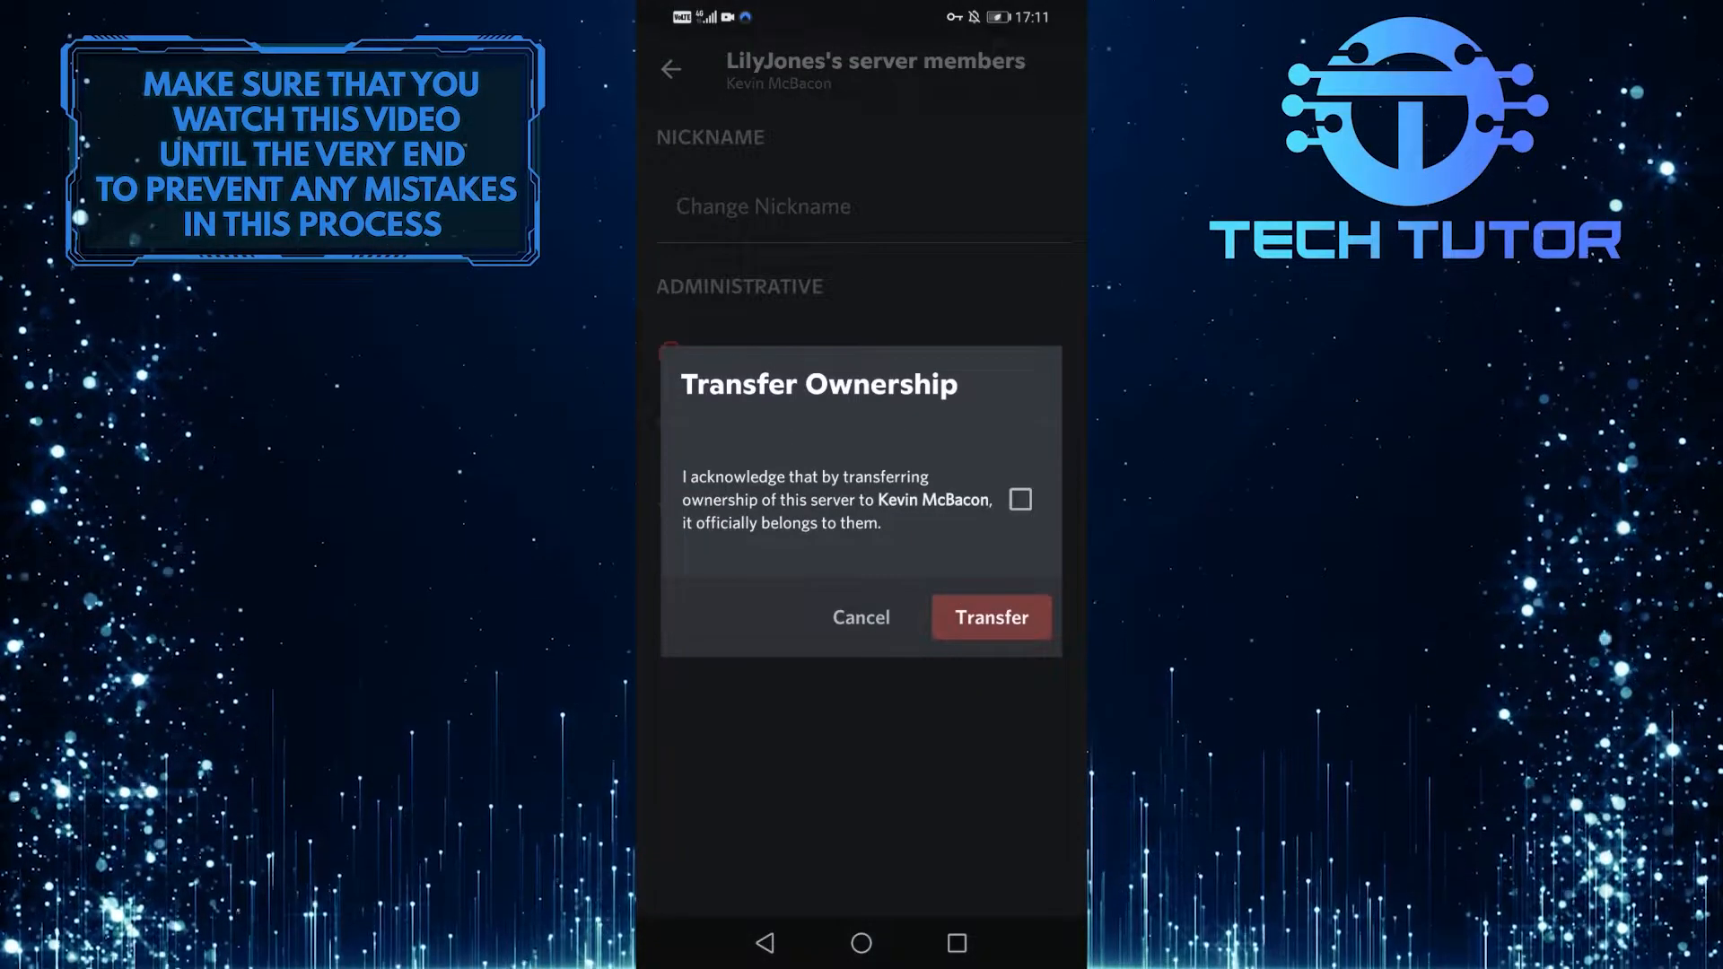
pyautogui.click(1019, 499)
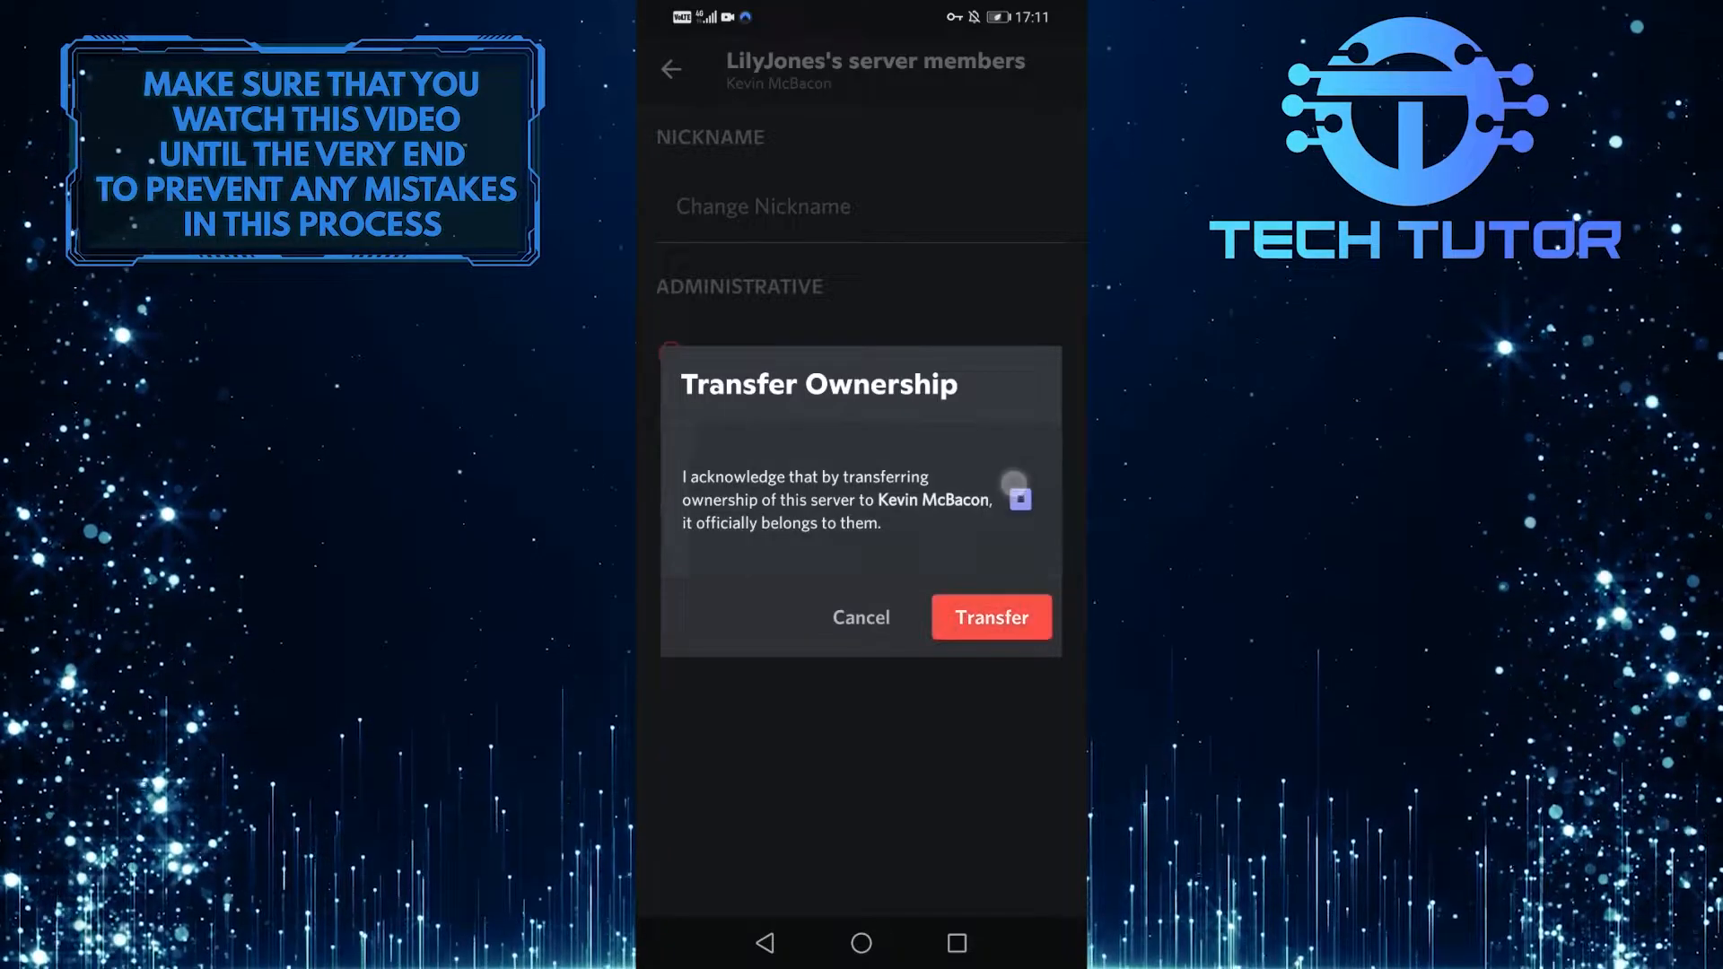
pyautogui.click(1018, 499)
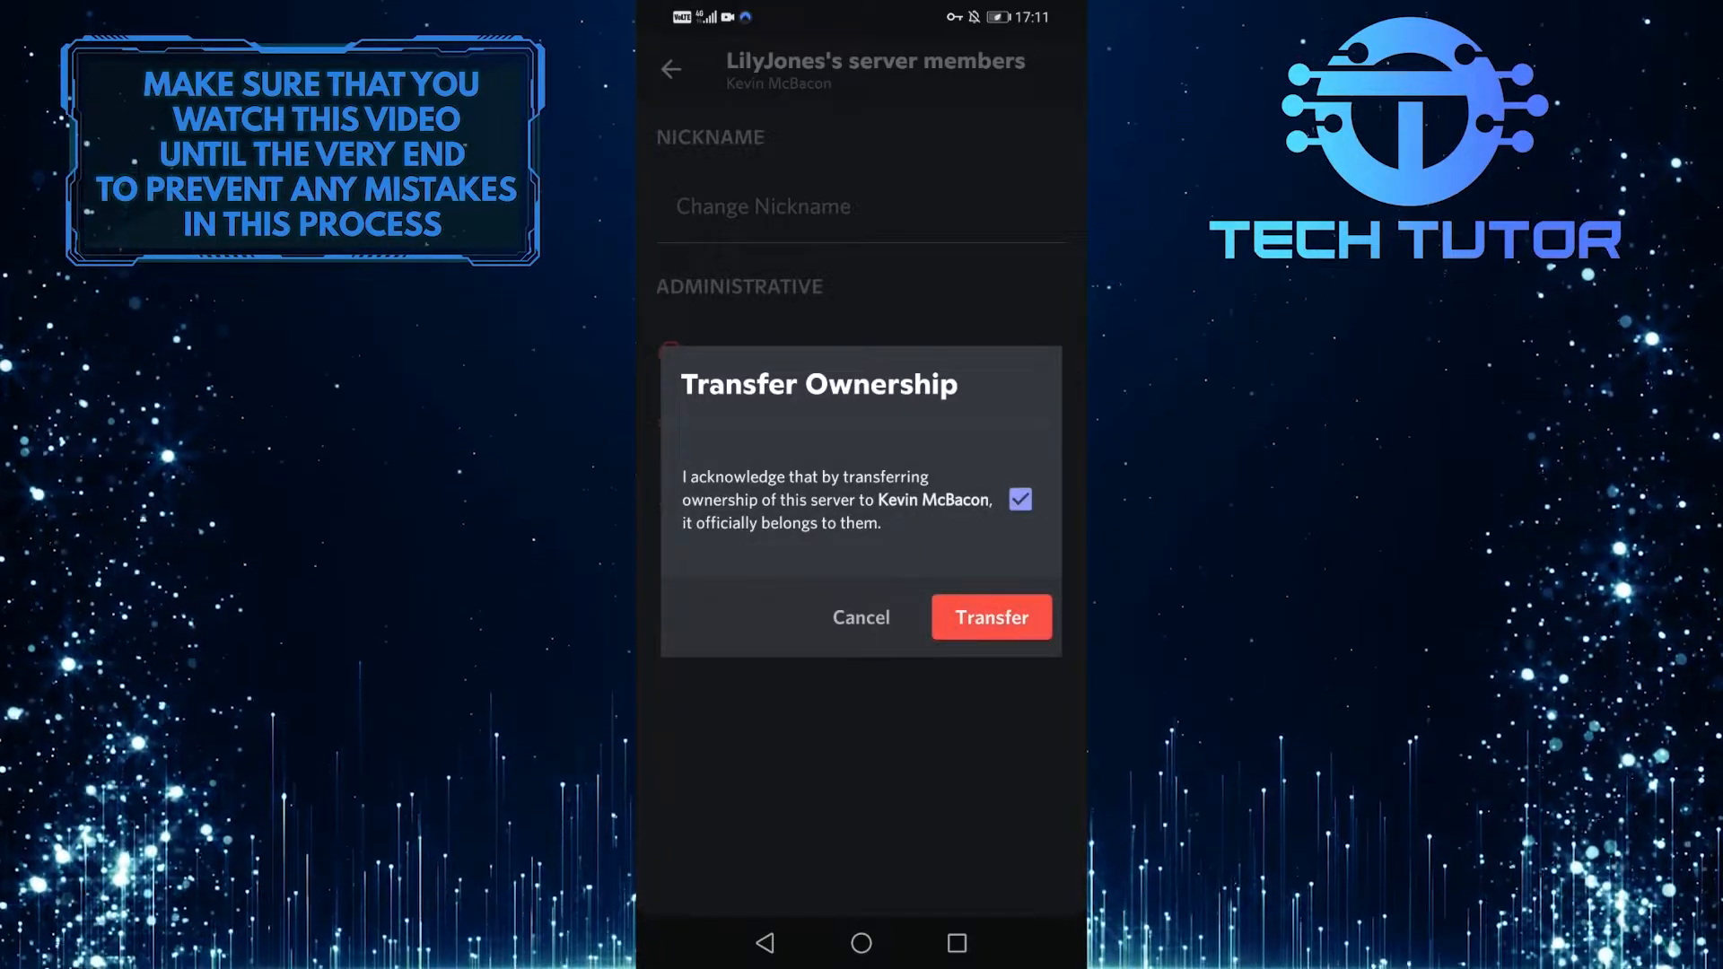
pyautogui.click(990, 616)
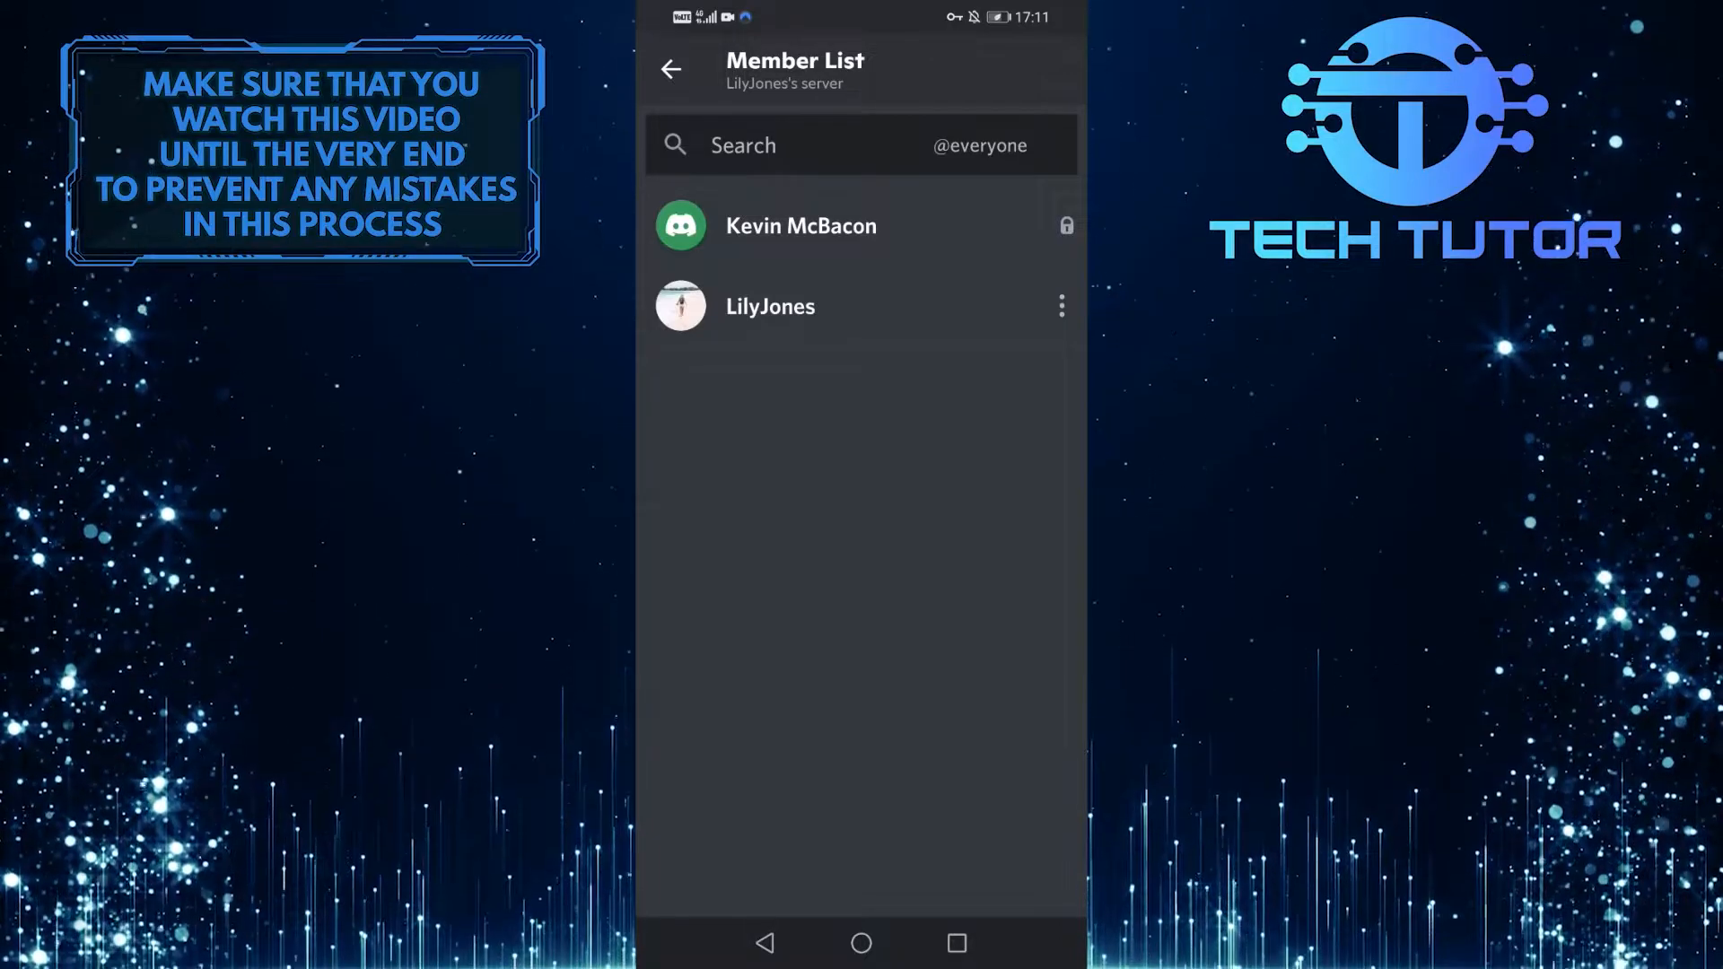
# Return to the server and reopen User Settings > My Account, scrolled to account management.
pyautogui.click(670, 69)
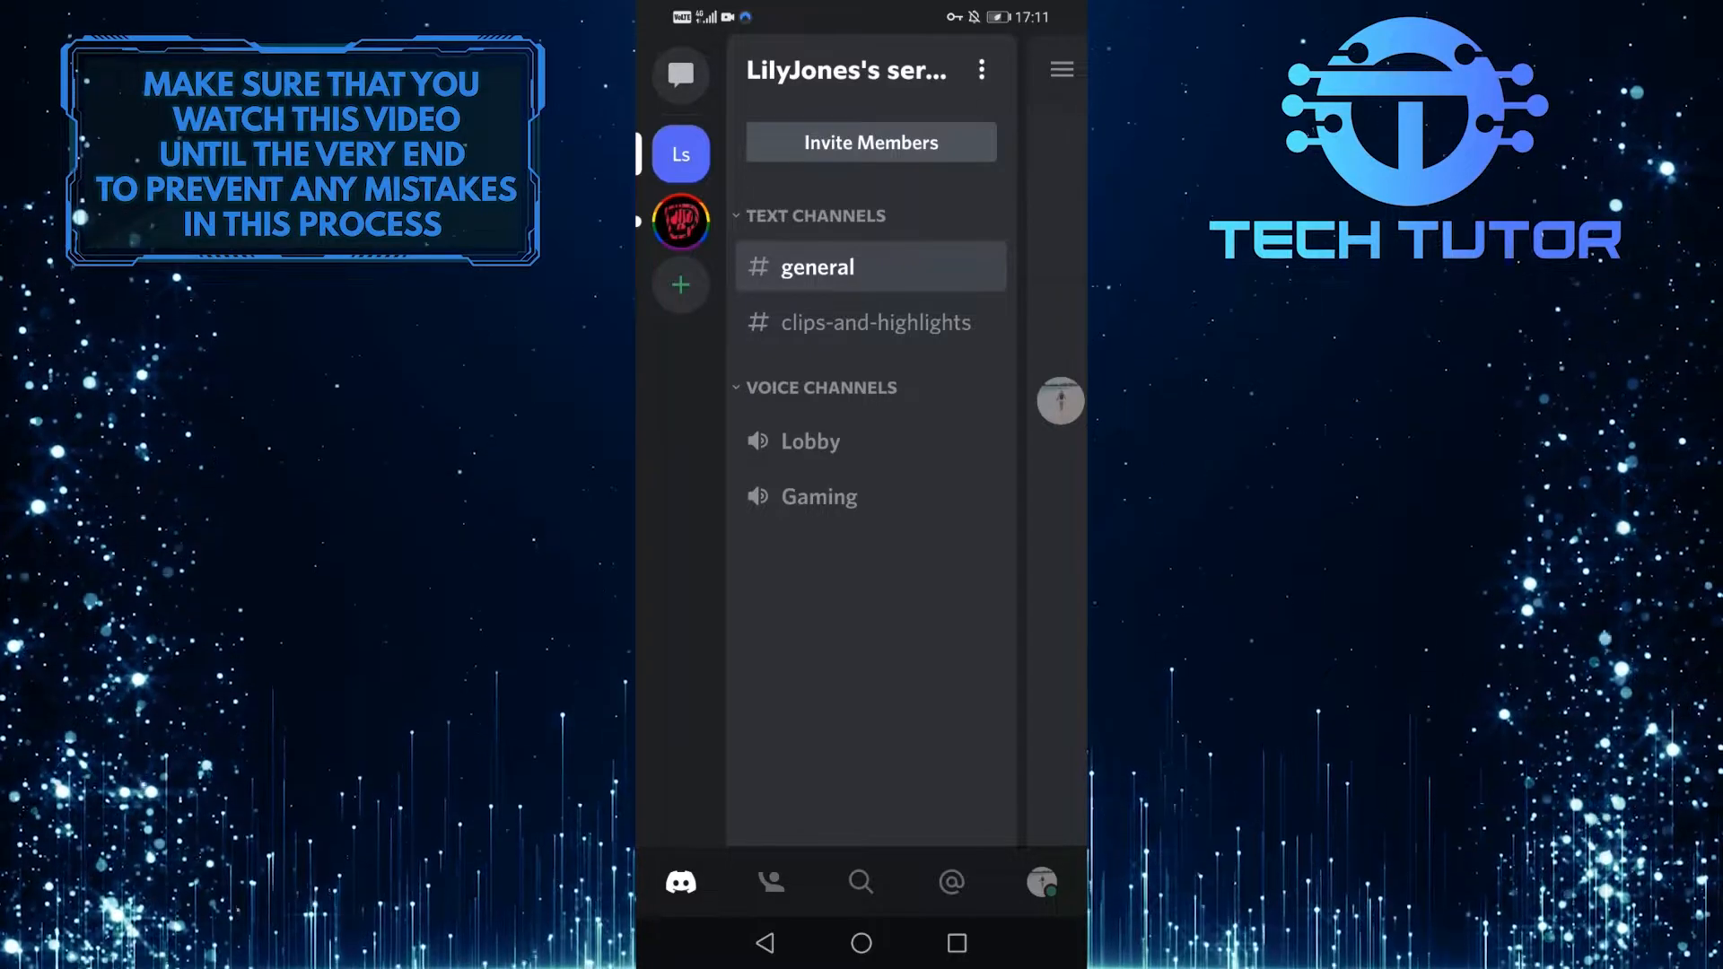
pyautogui.click(1038, 881)
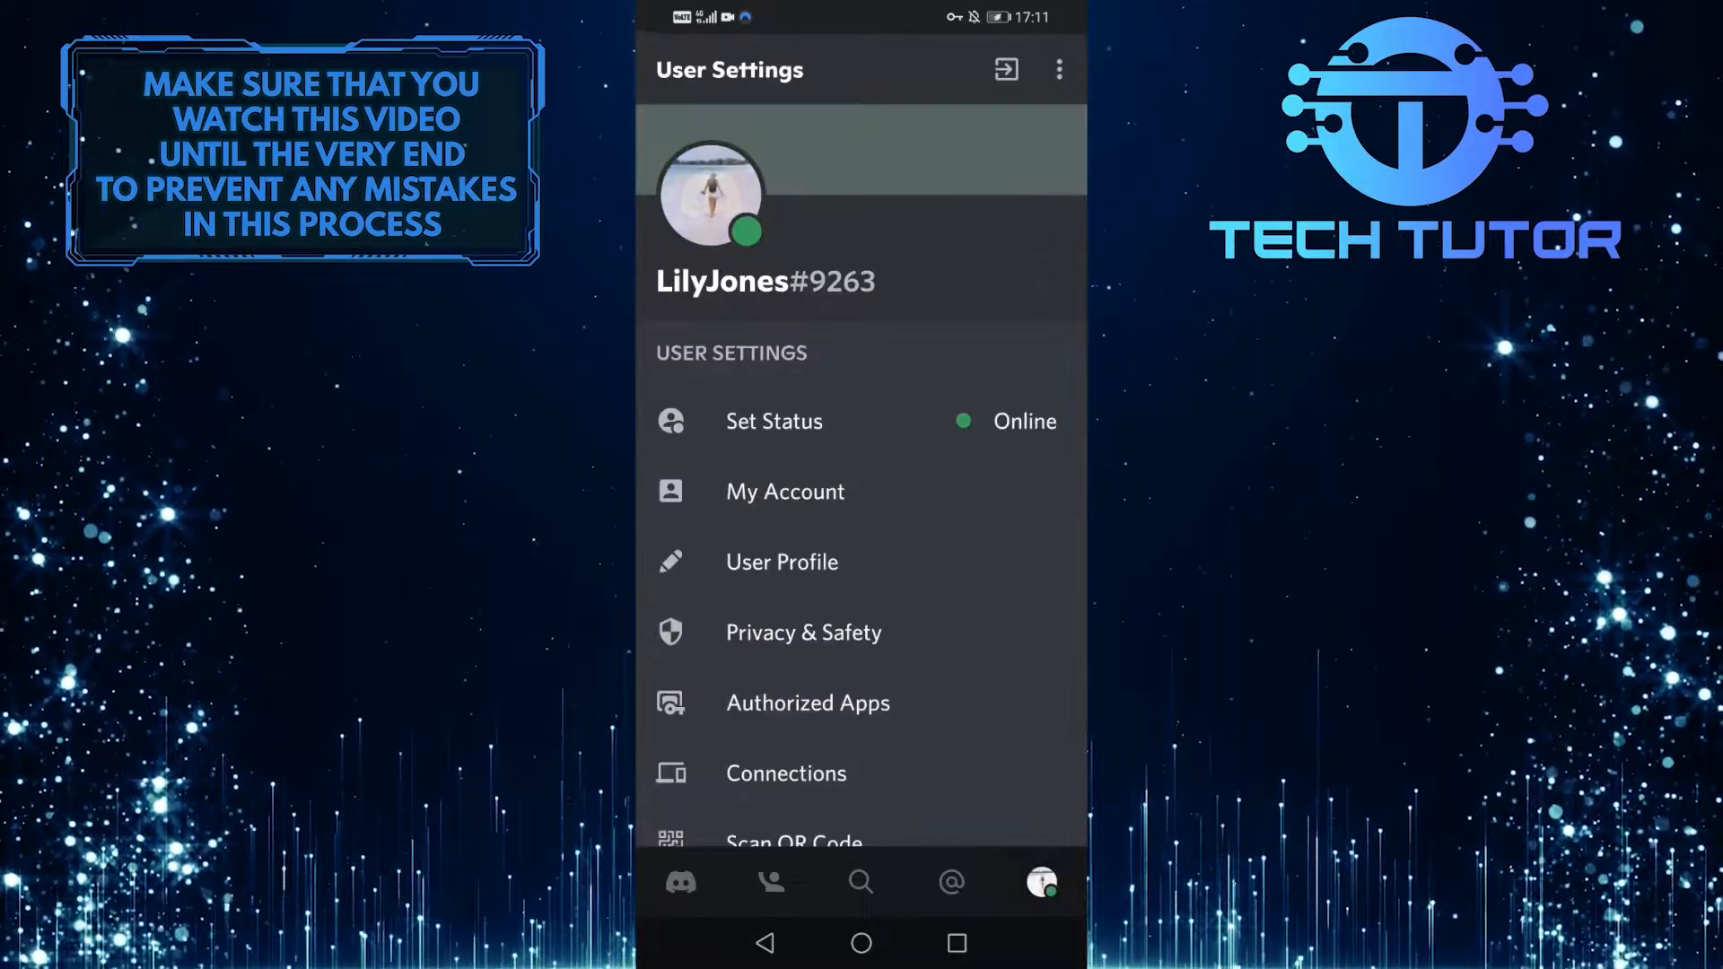
pyautogui.click(784, 491)
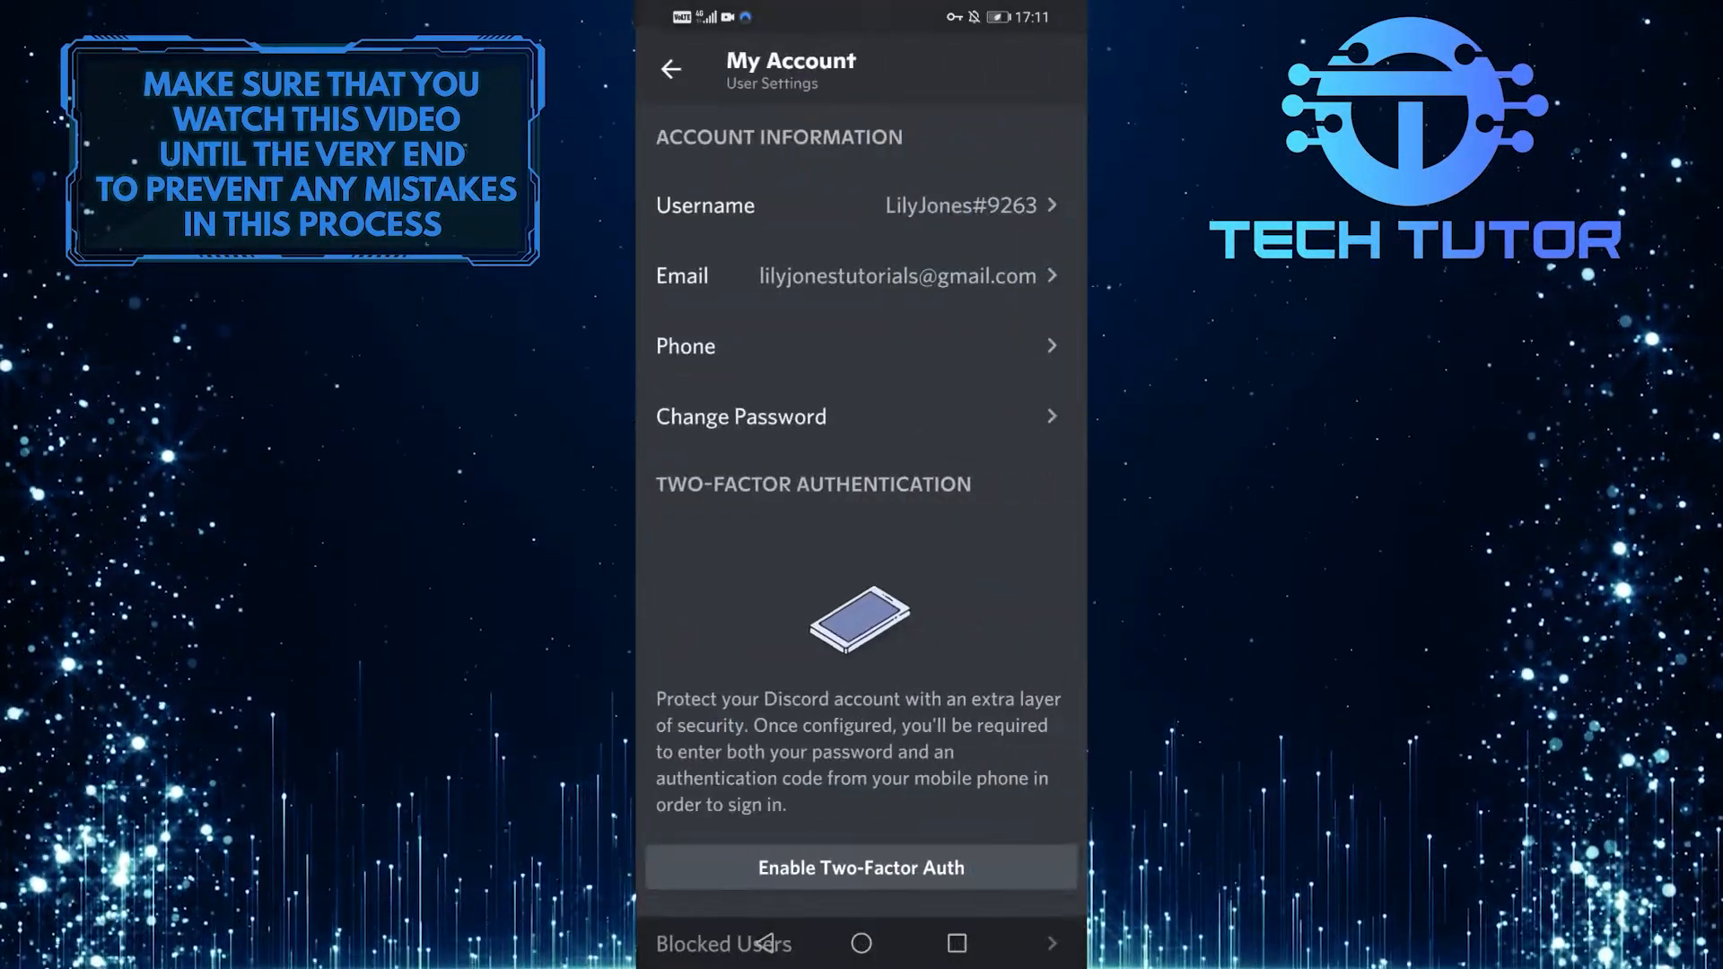
pyautogui.scroll(-3)
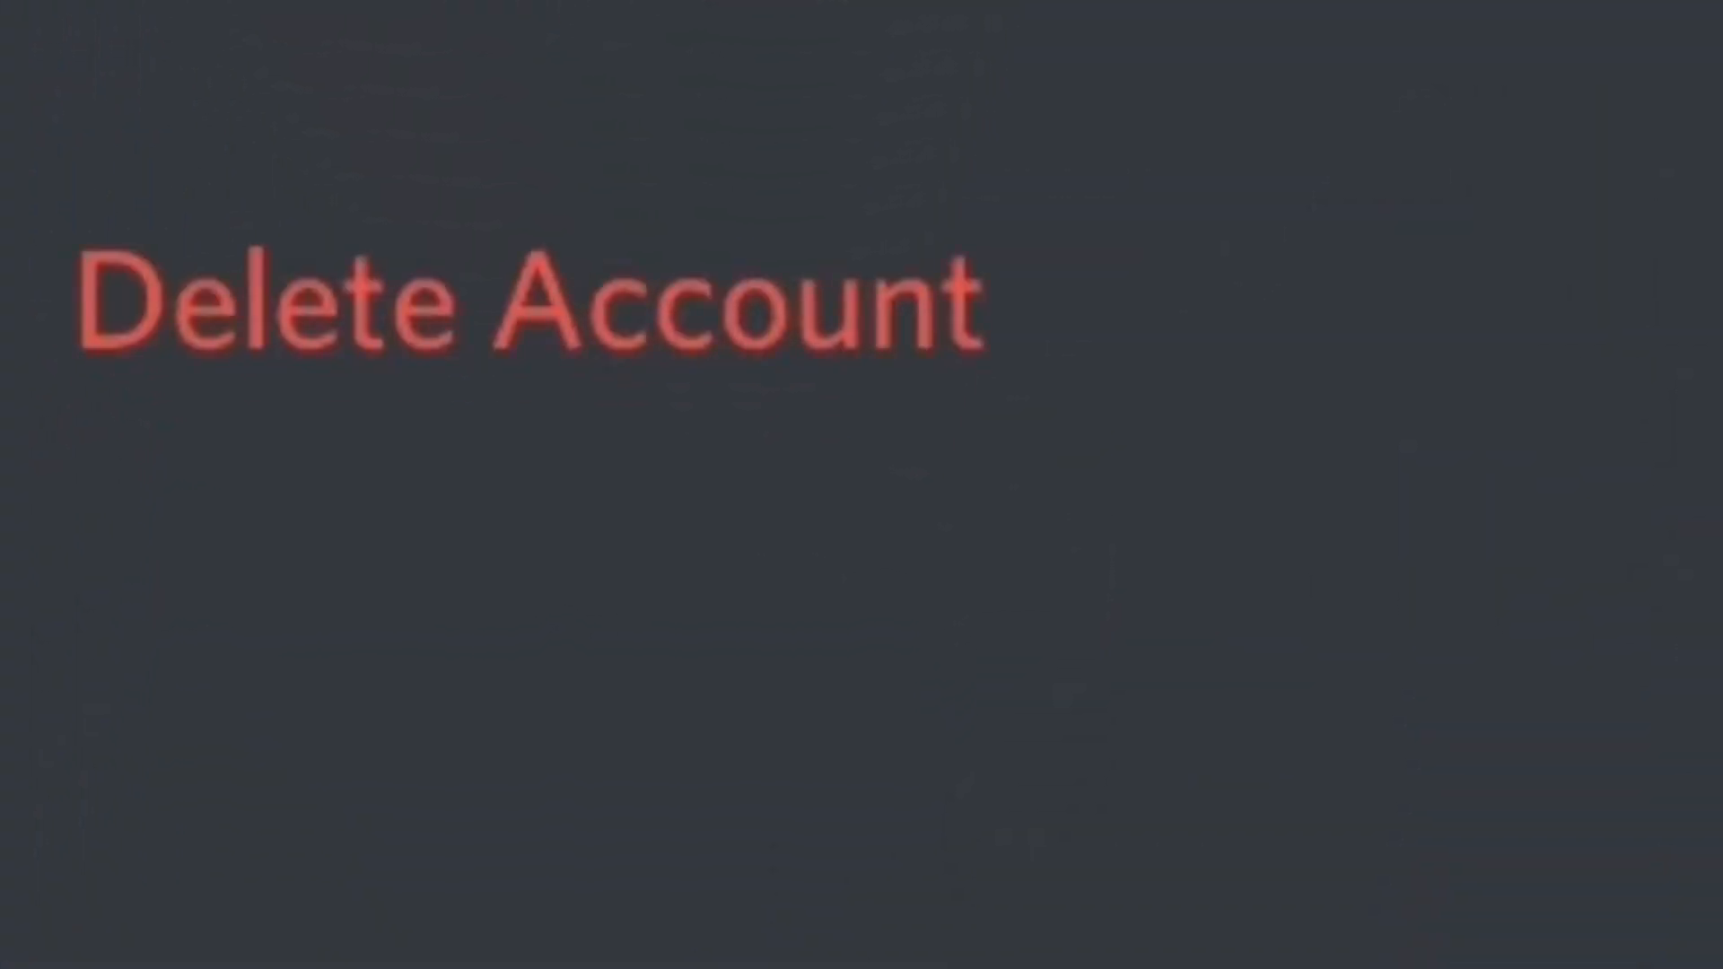
# Tap Delete Account to bring up the password-protected deletion confirmation.
pyautogui.click(730, 772)
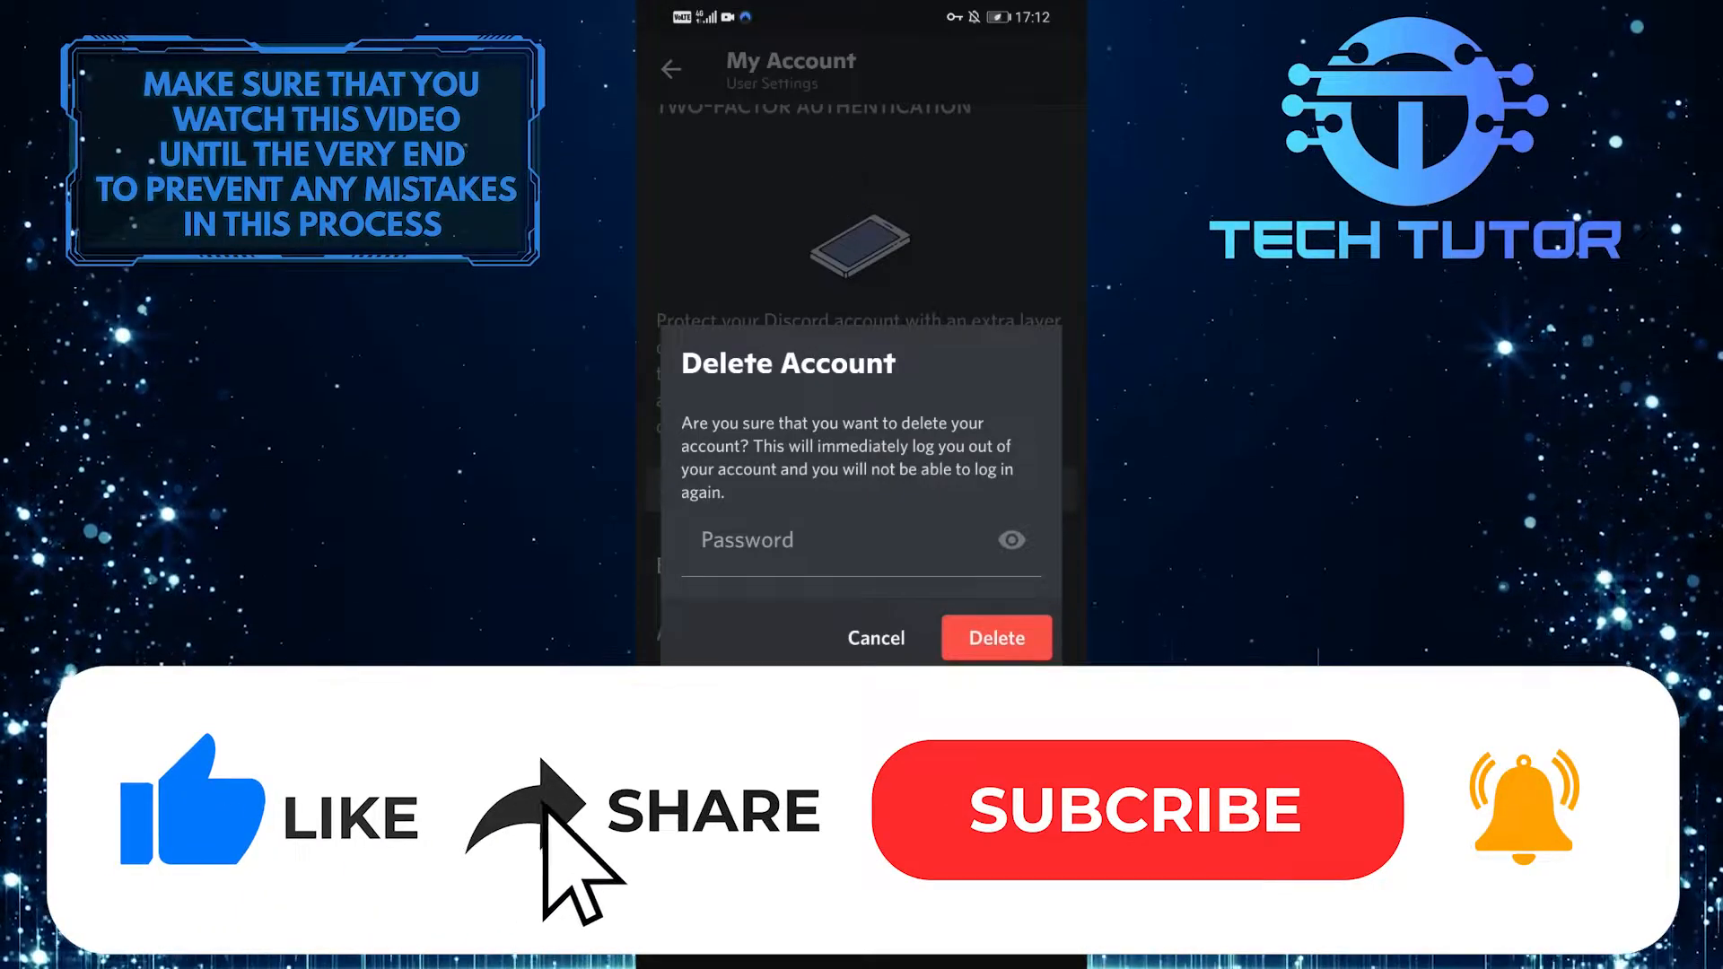
pyautogui.click(1136, 810)
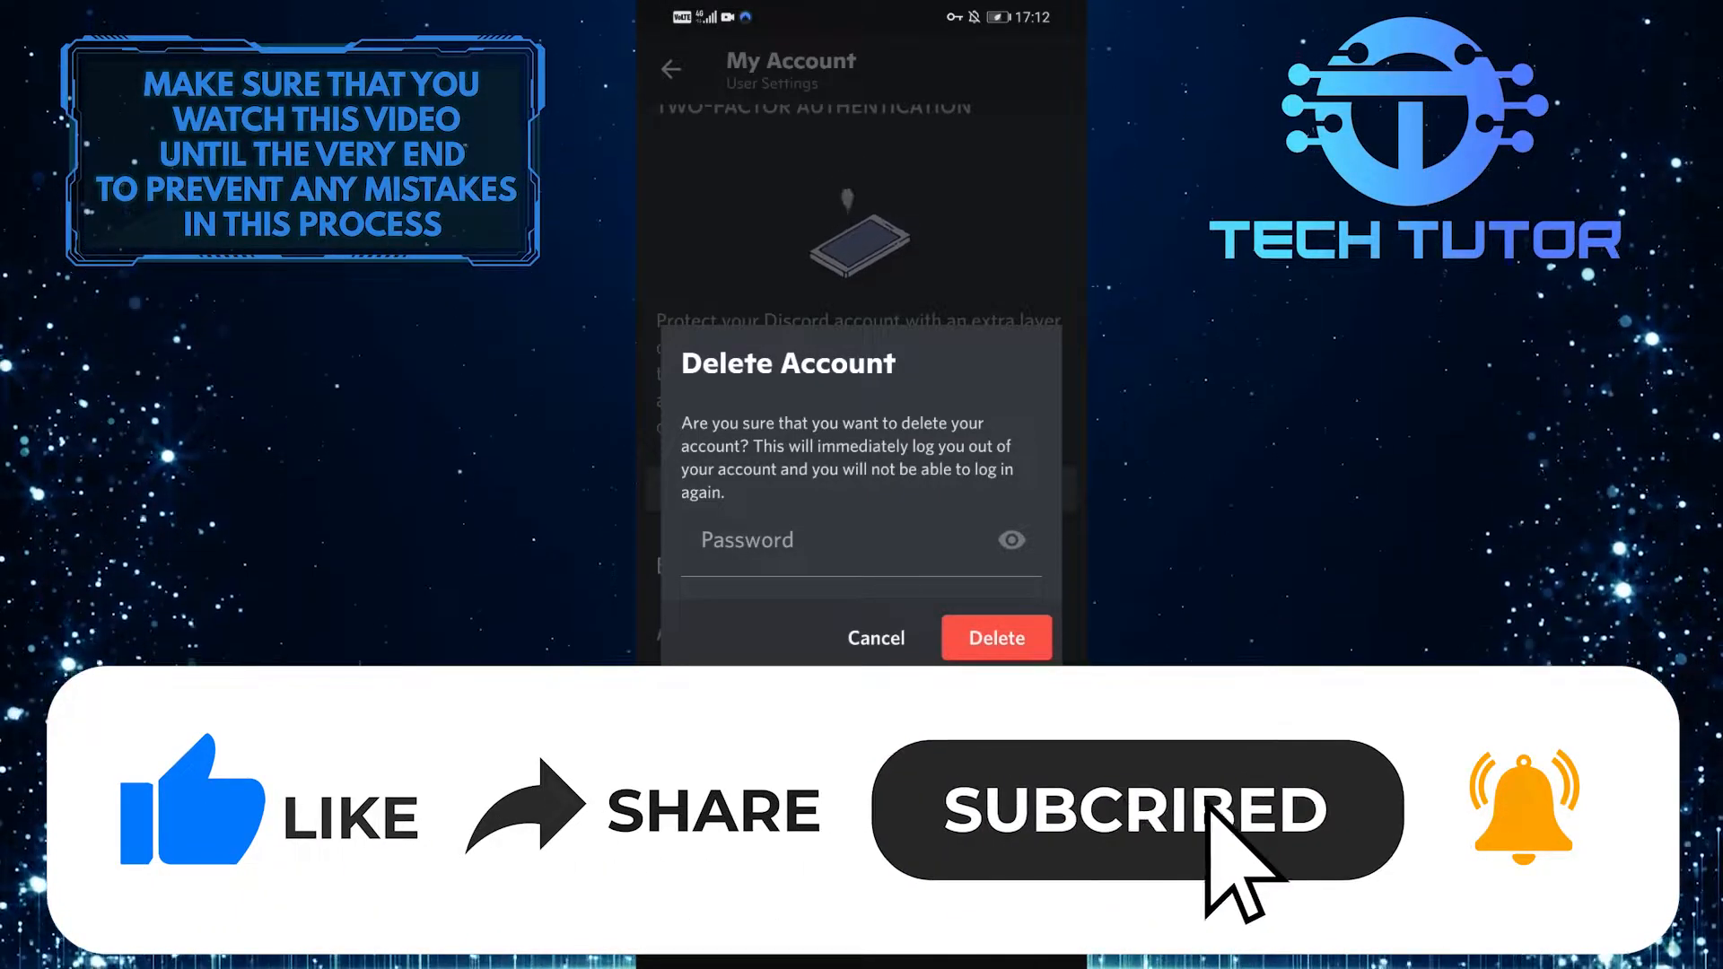